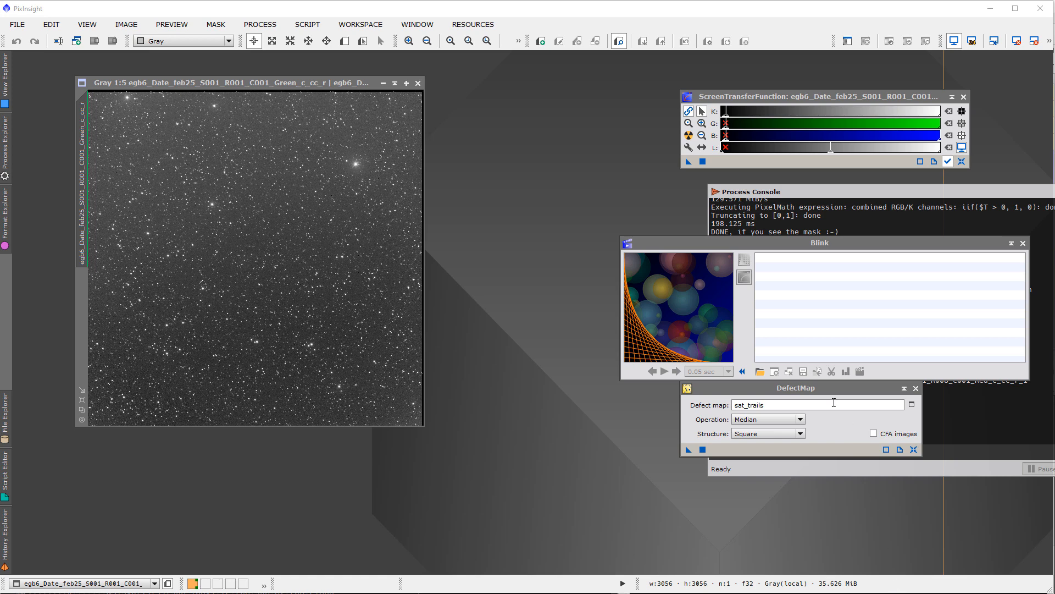
pyautogui.moveTo(84, 52)
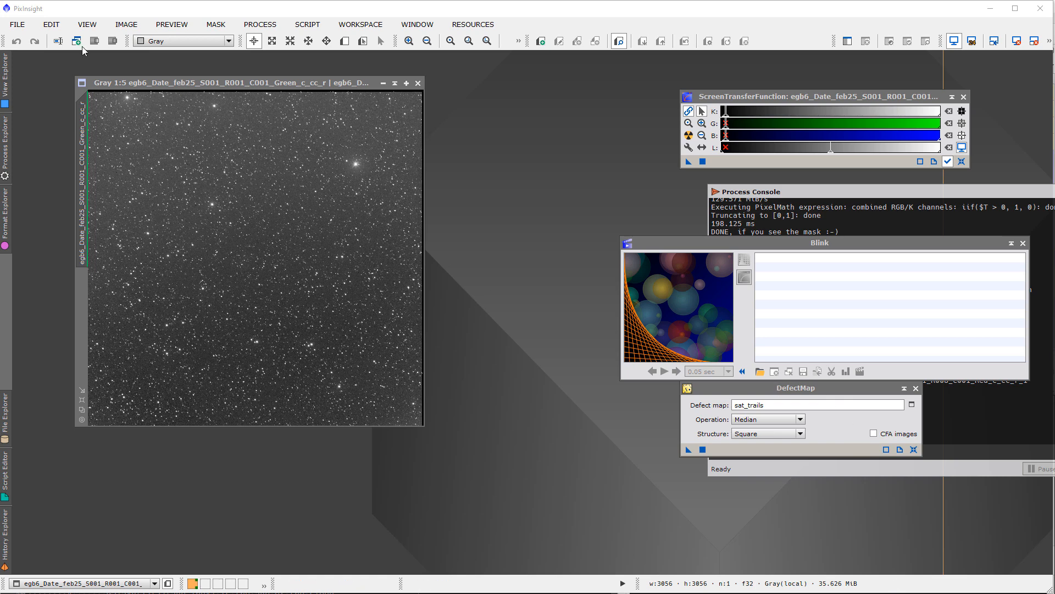
# Bring up the list of recently opened image files from the File menu
pyautogui.click(16, 24)
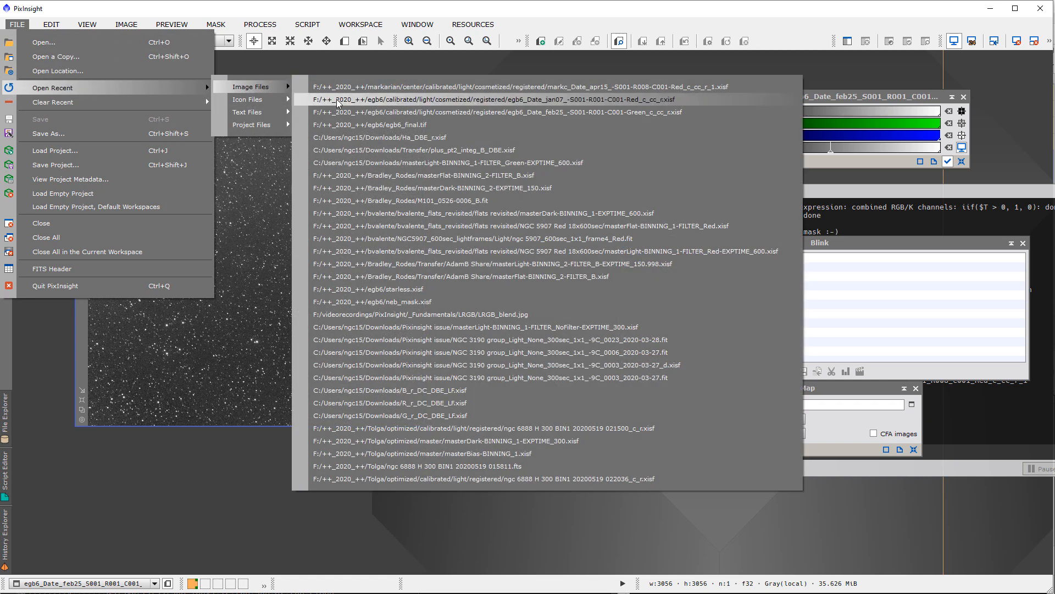
# Open the red apr15 frame with satellite trails and shift its window to the left
pyautogui.click(499, 85)
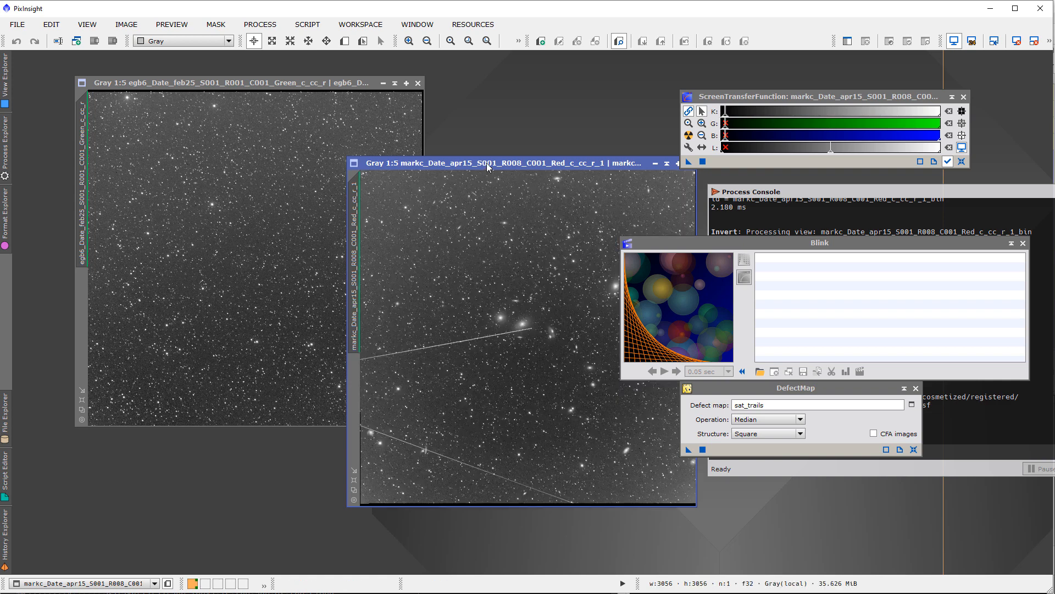
pyautogui.moveTo(491, 163); pyautogui.dragTo(263, 120)
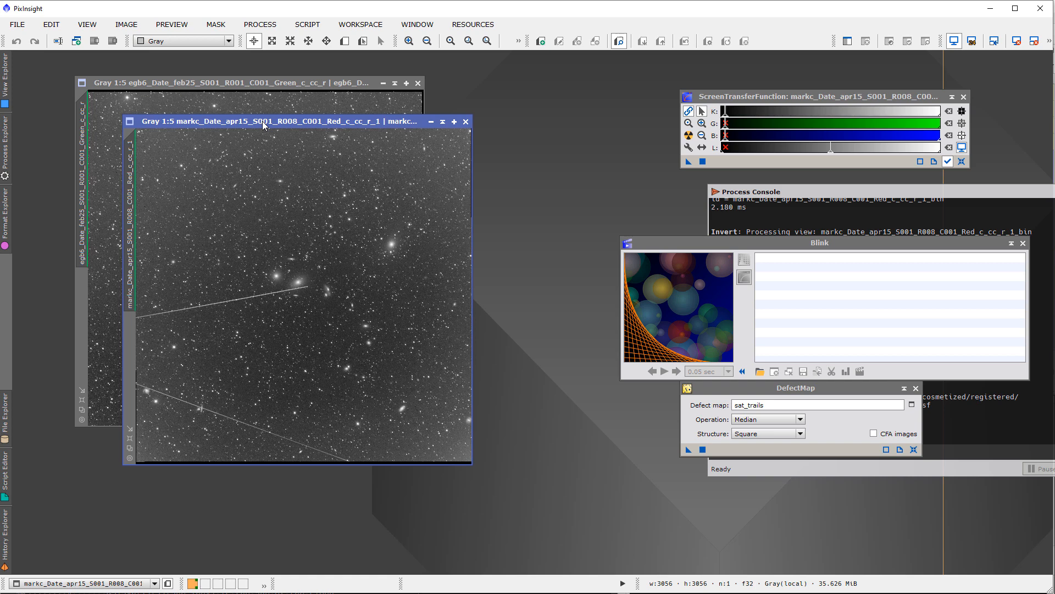
pyautogui.moveTo(262, 133)
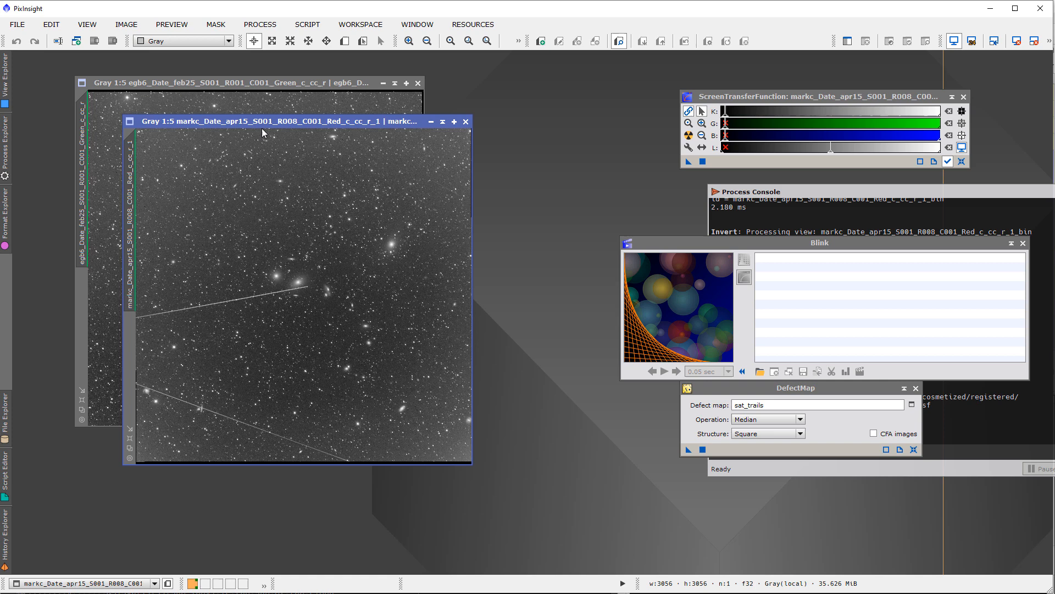
pyautogui.moveTo(349, 176)
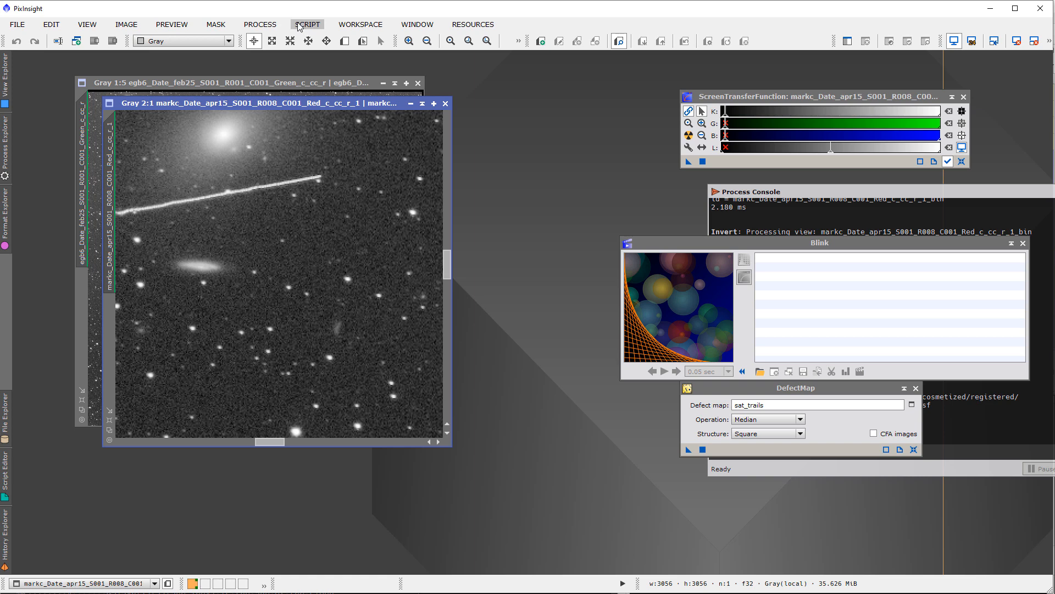
# Launch the GAME galaxy mask editor script on the red frame in Multi point mode
pyautogui.click(307, 25)
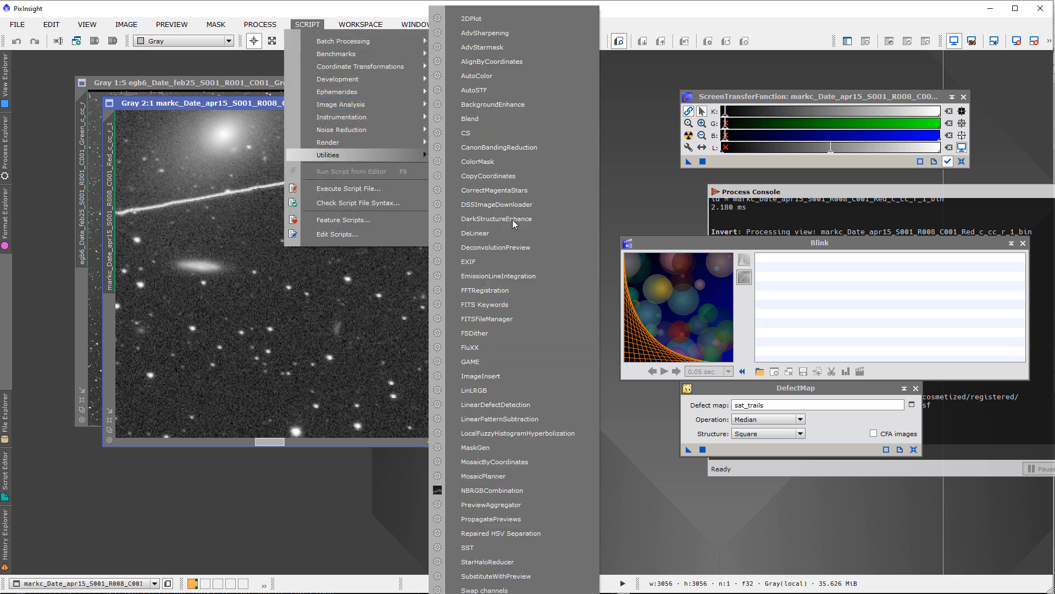
pyautogui.click(472, 362)
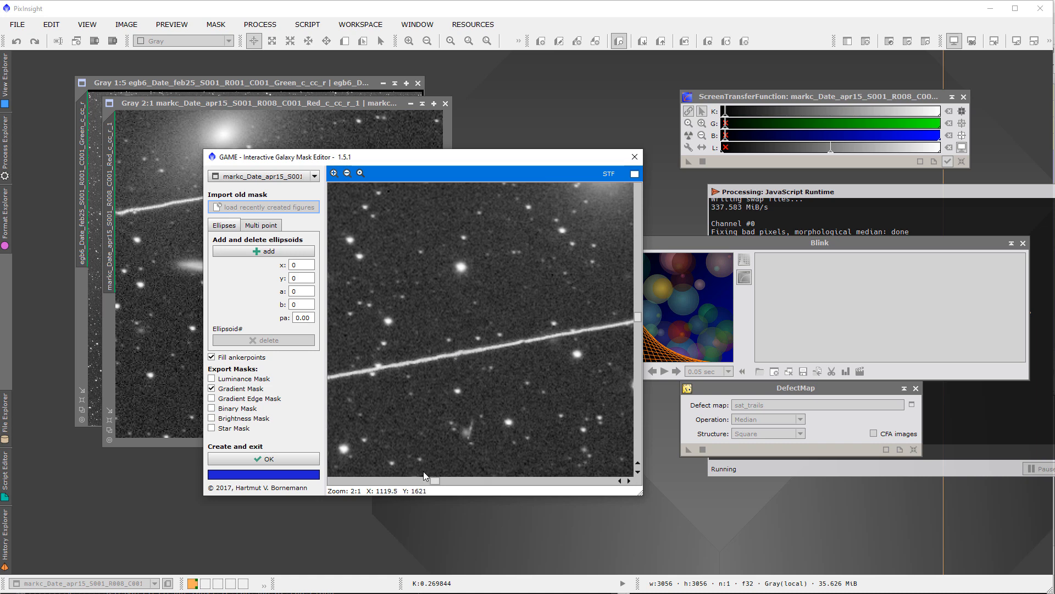
pyautogui.click(261, 224)
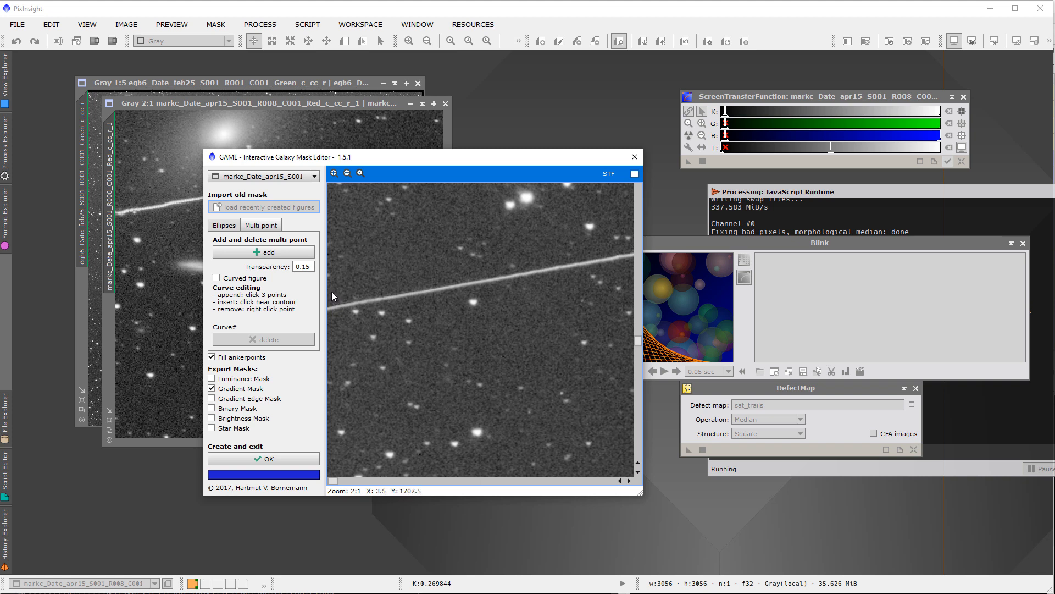
# Add a multi-point shape with anchor points placed along the satellite trail to its end
pyautogui.click(263, 251)
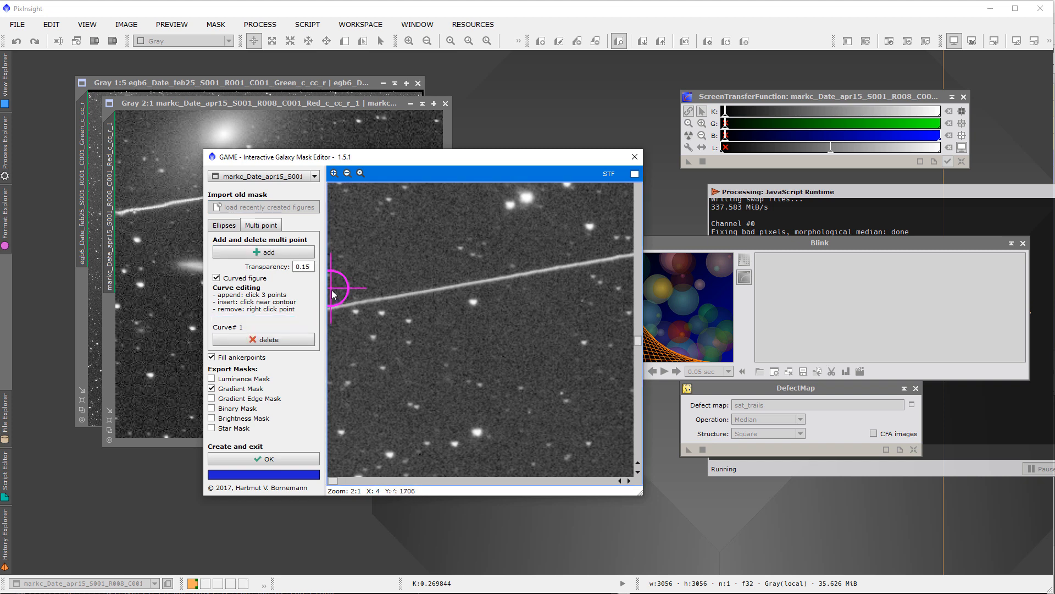
pyautogui.moveTo(334, 326)
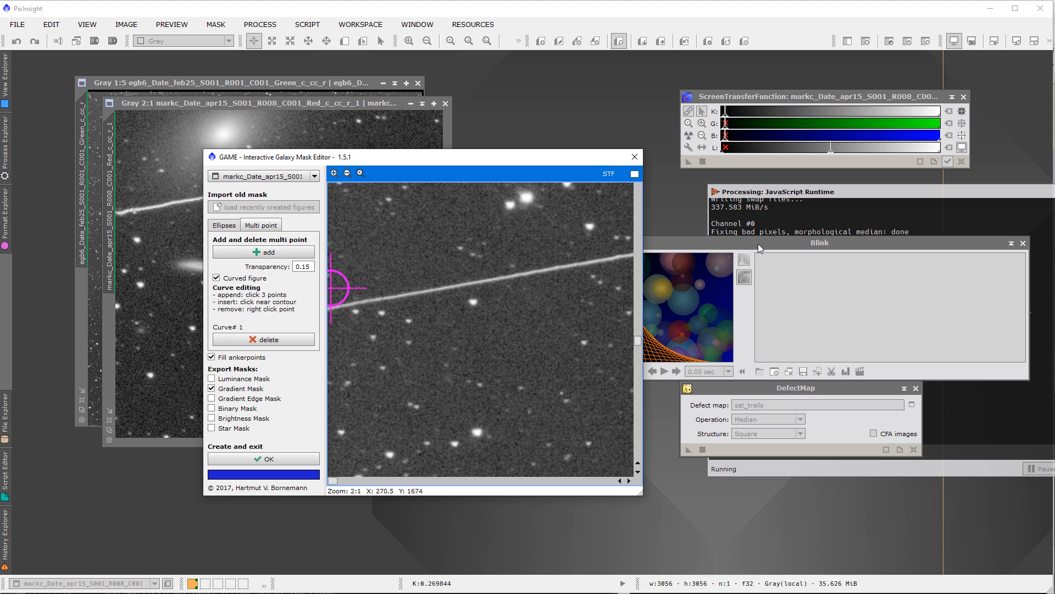
pyautogui.moveTo(440, 330)
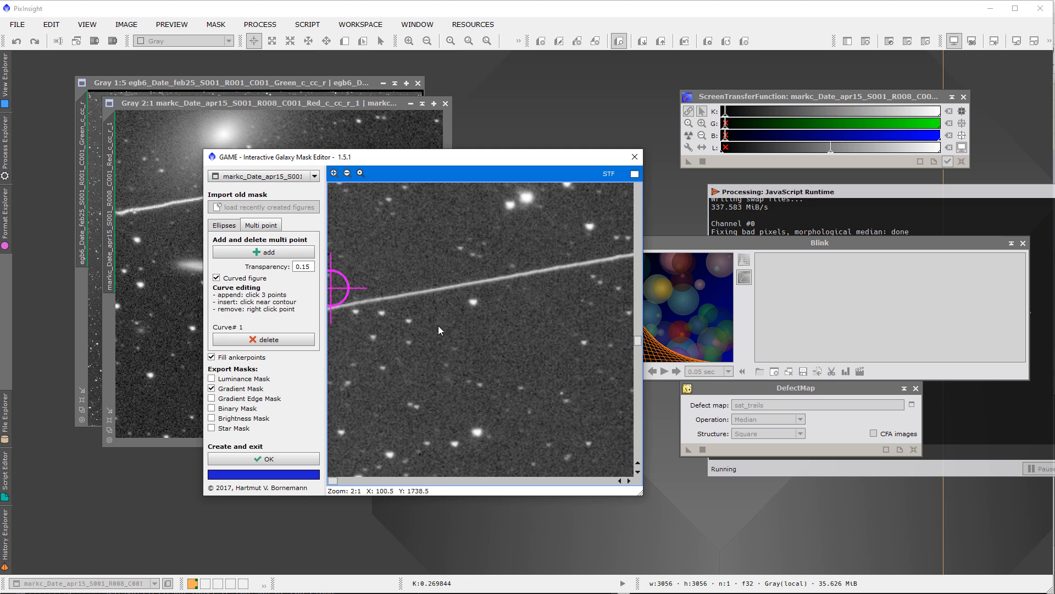
pyautogui.moveTo(336, 329)
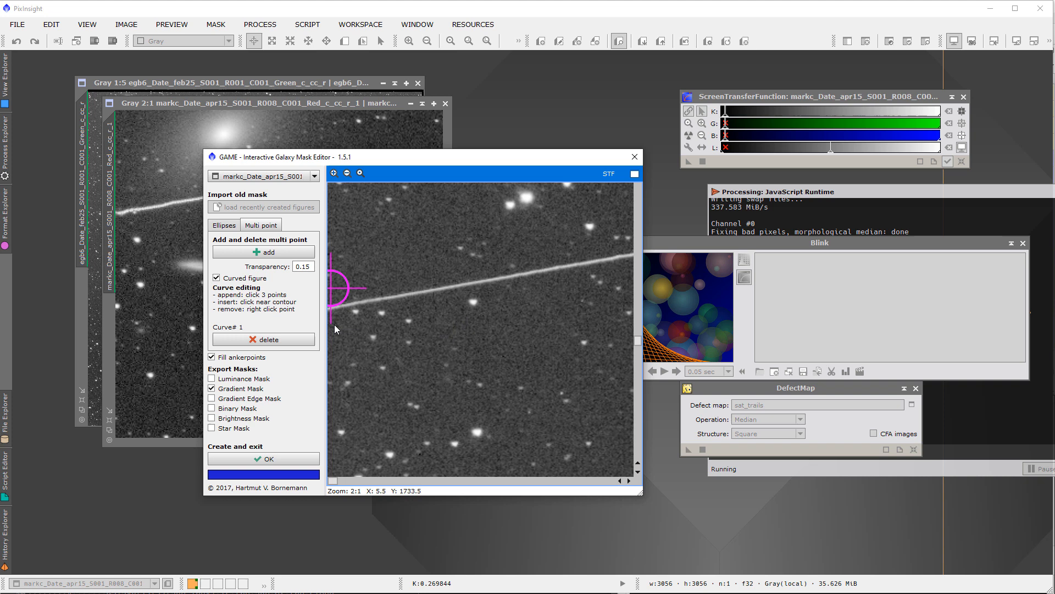
pyautogui.moveTo(556, 289)
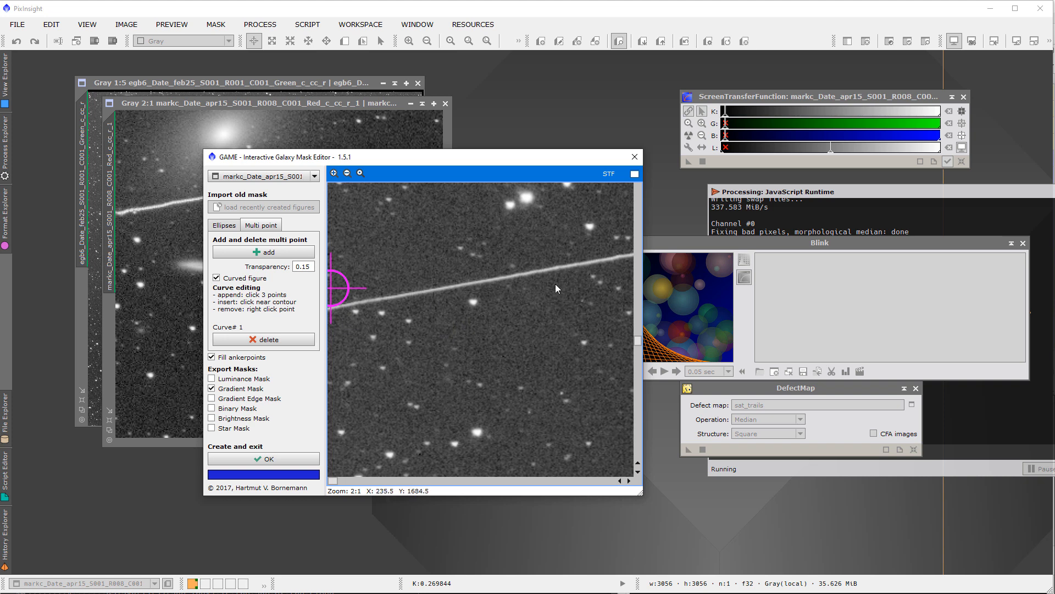
pyautogui.moveTo(412, 404)
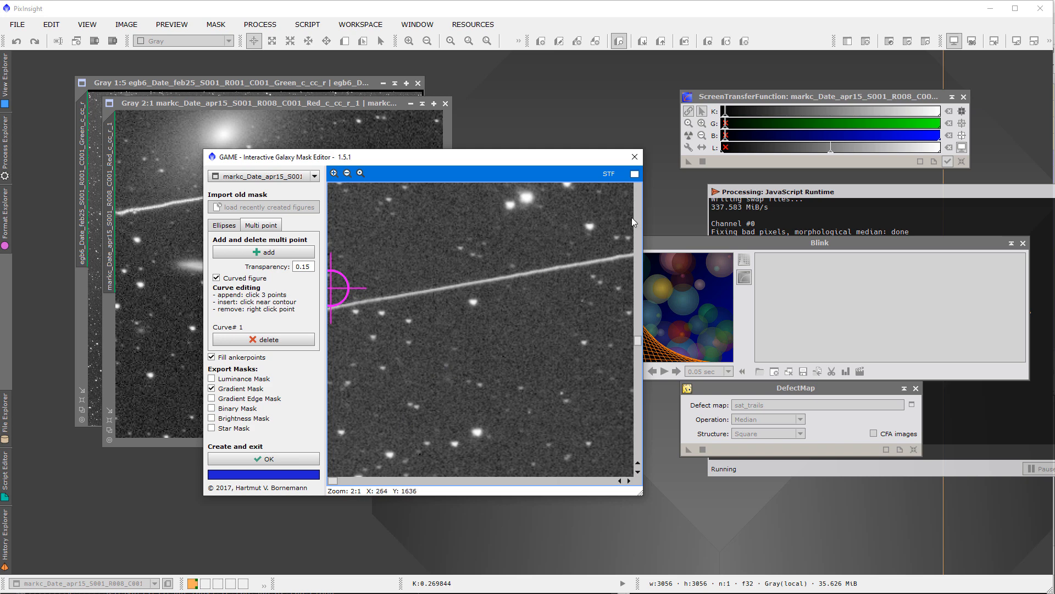
pyautogui.moveTo(348, 479)
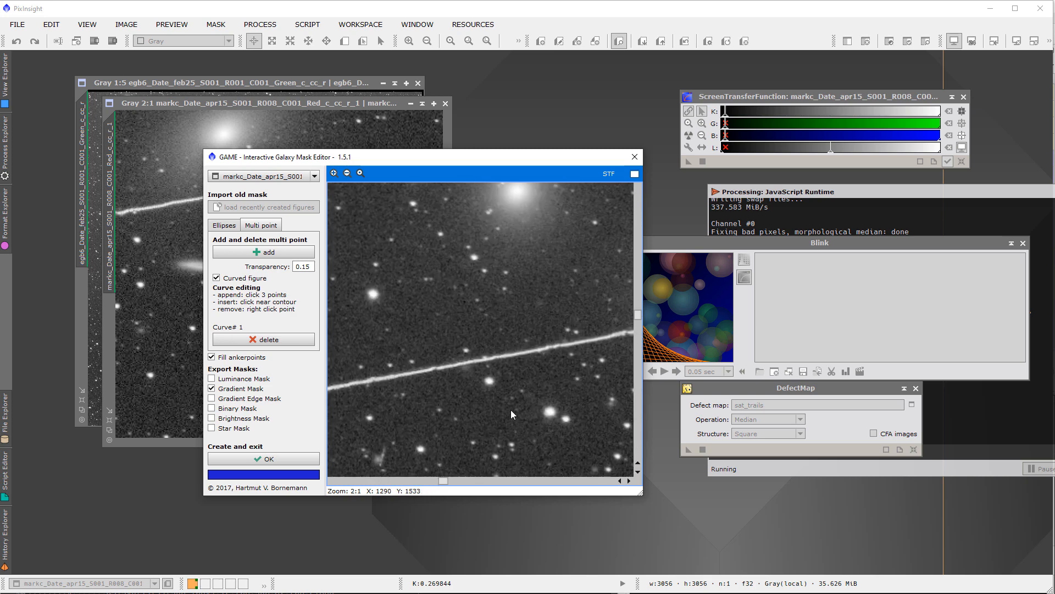
pyautogui.moveTo(443, 481); pyautogui.dragTo(479, 480)
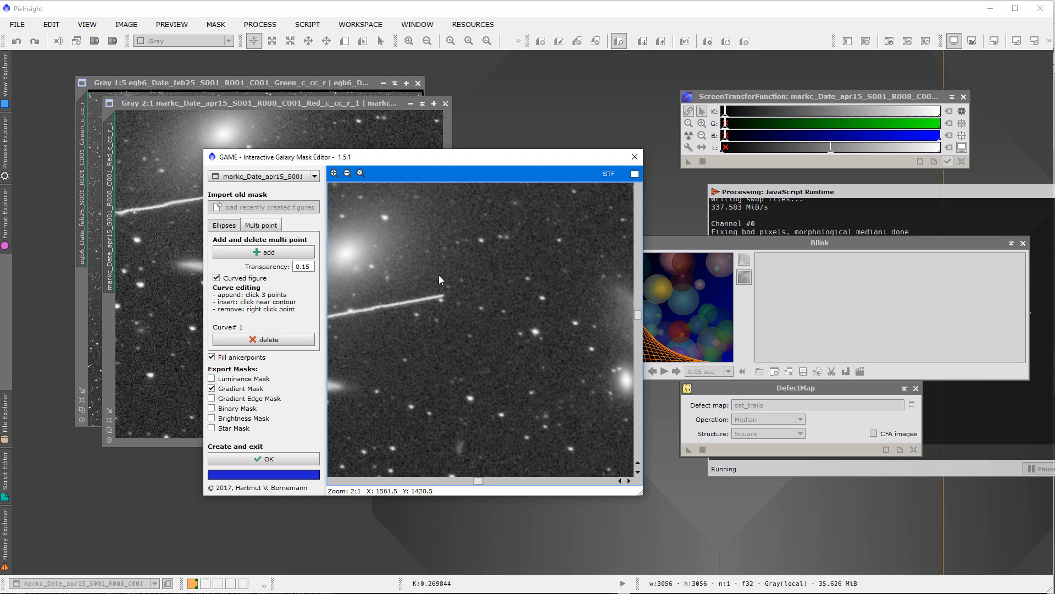
pyautogui.click(437, 275)
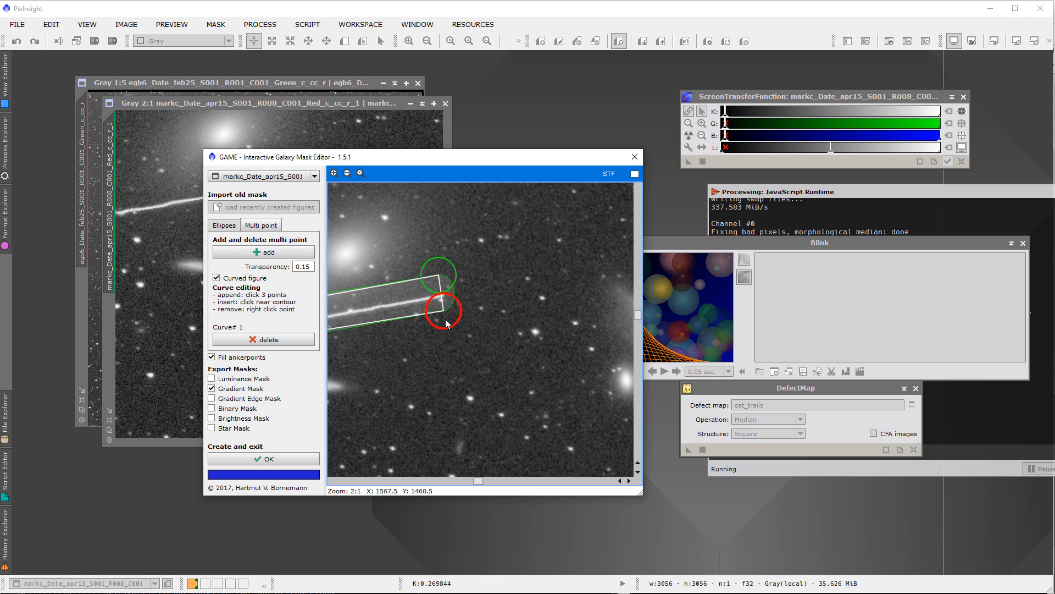
pyautogui.moveTo(450, 327)
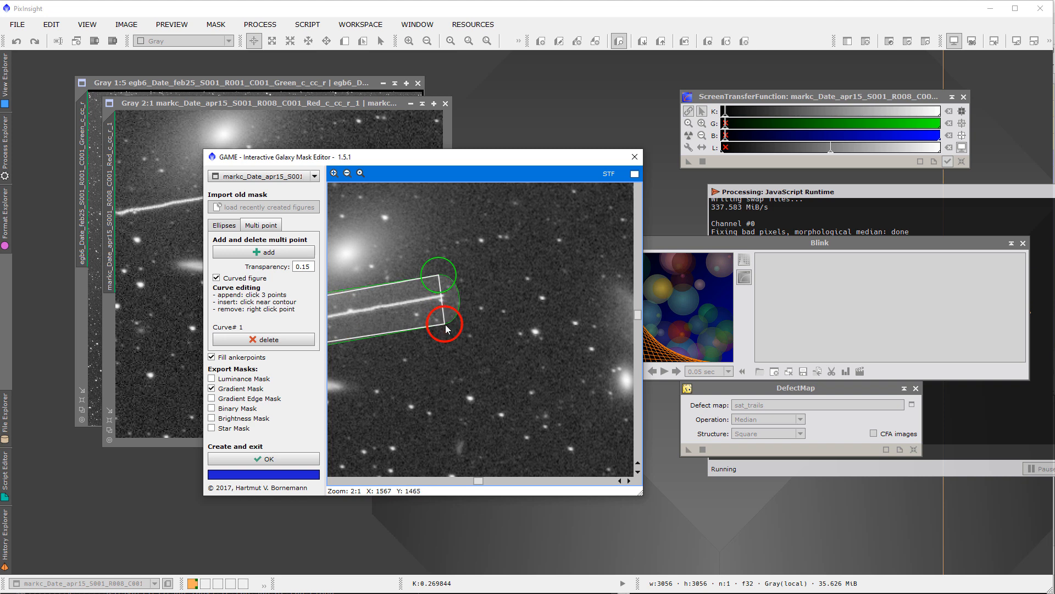
pyautogui.moveTo(447, 328); pyautogui.dragTo(443, 302)
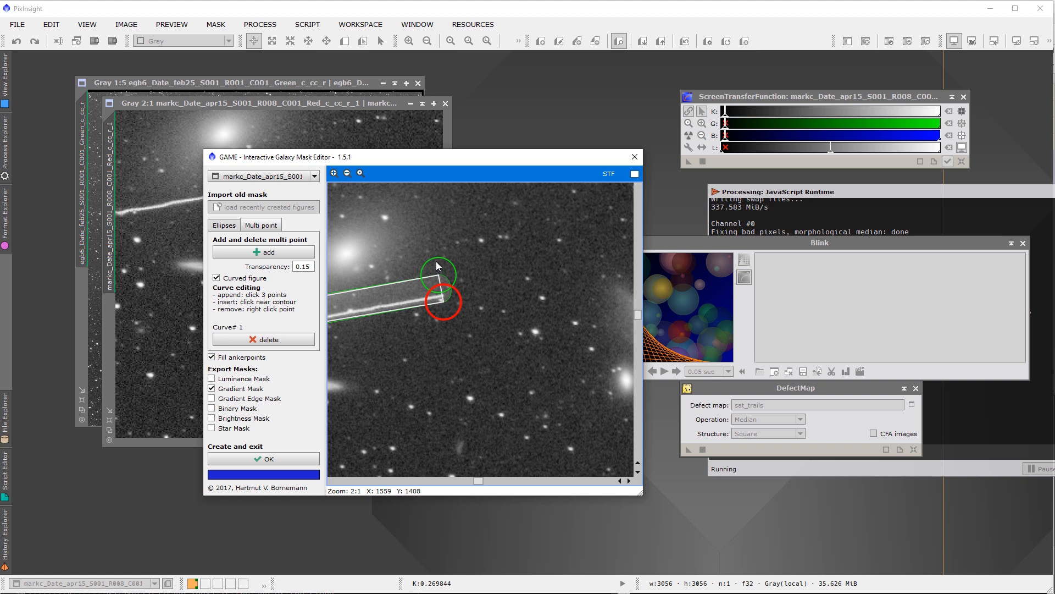
pyautogui.moveTo(436, 263); pyautogui.dragTo(439, 284)
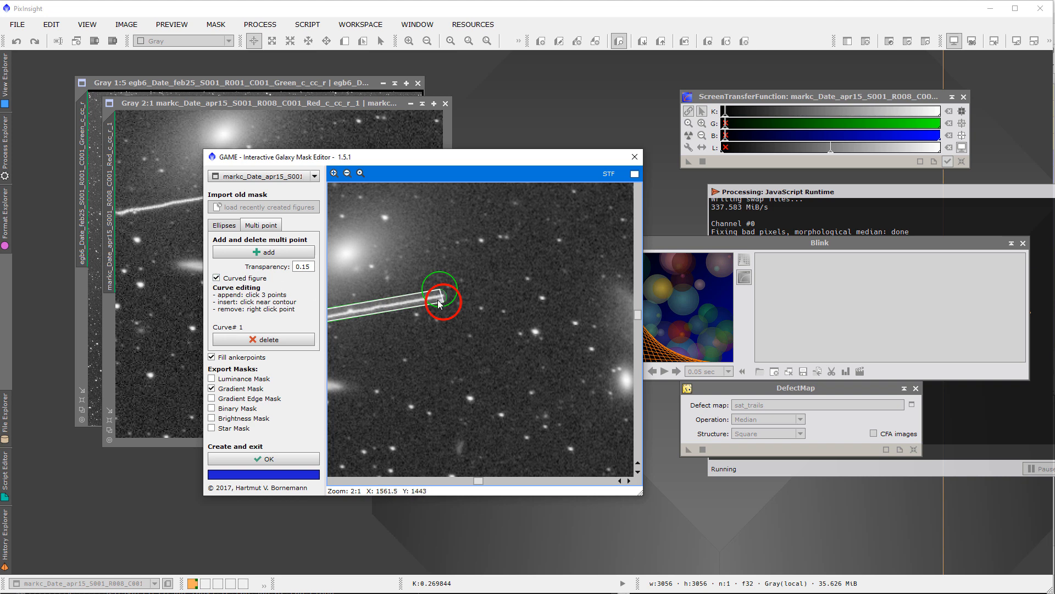
# Make the shape straight-edged (Curved figure off) and tighten it around the trail tip
pyautogui.click(215, 278)
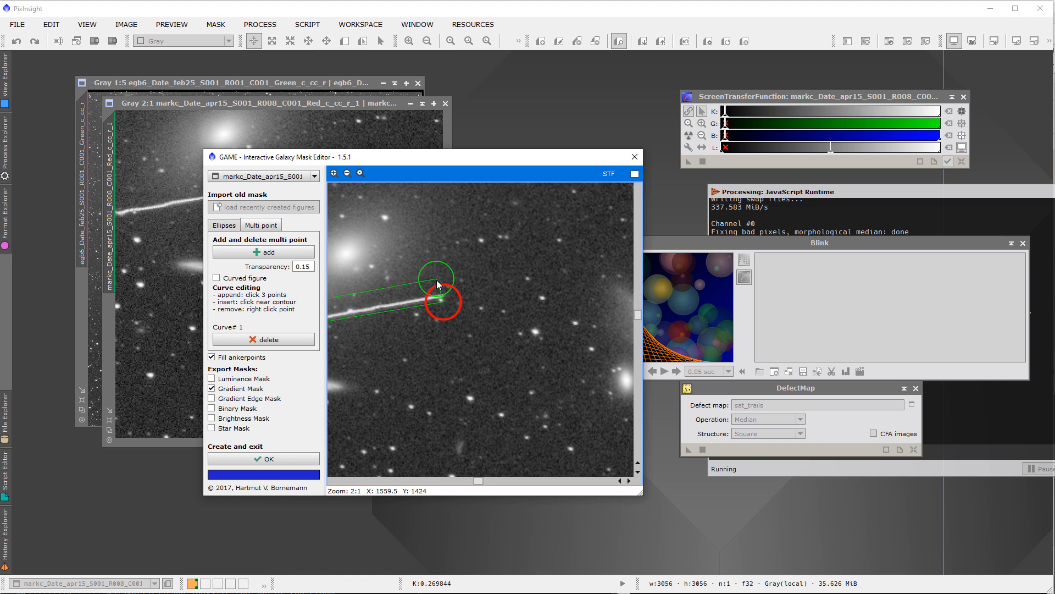
pyautogui.moveTo(437, 283); pyautogui.dragTo(442, 294)
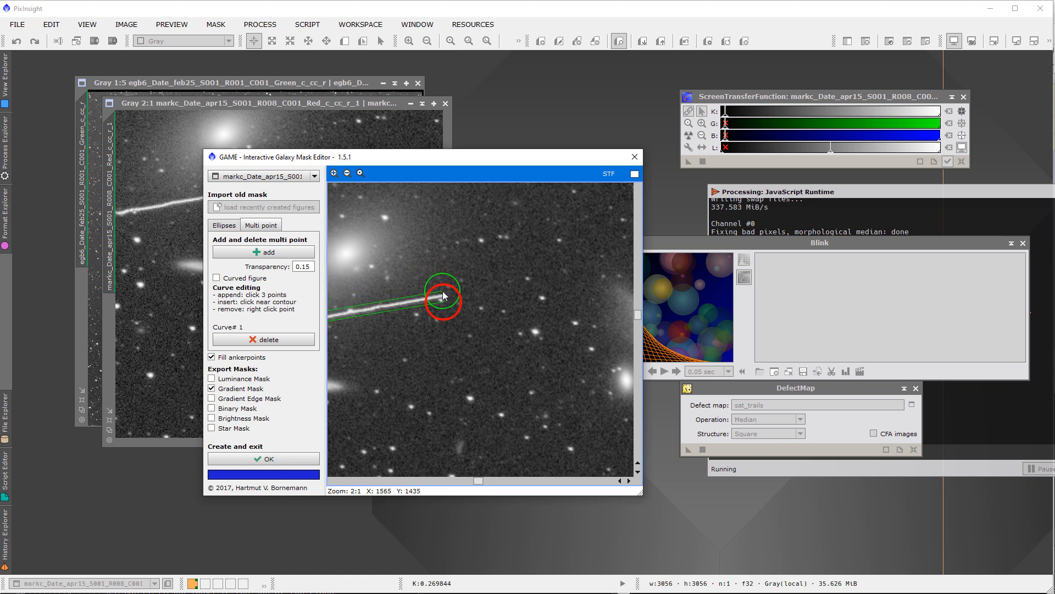
pyautogui.moveTo(443, 295); pyautogui.dragTo(445, 303)
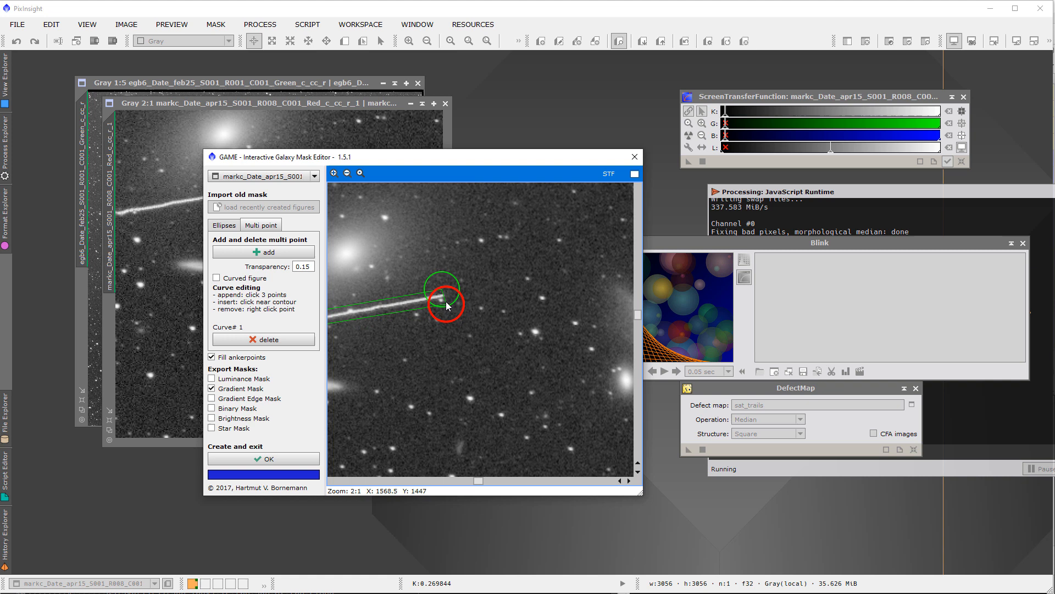
pyautogui.moveTo(447, 305); pyautogui.dragTo(441, 289)
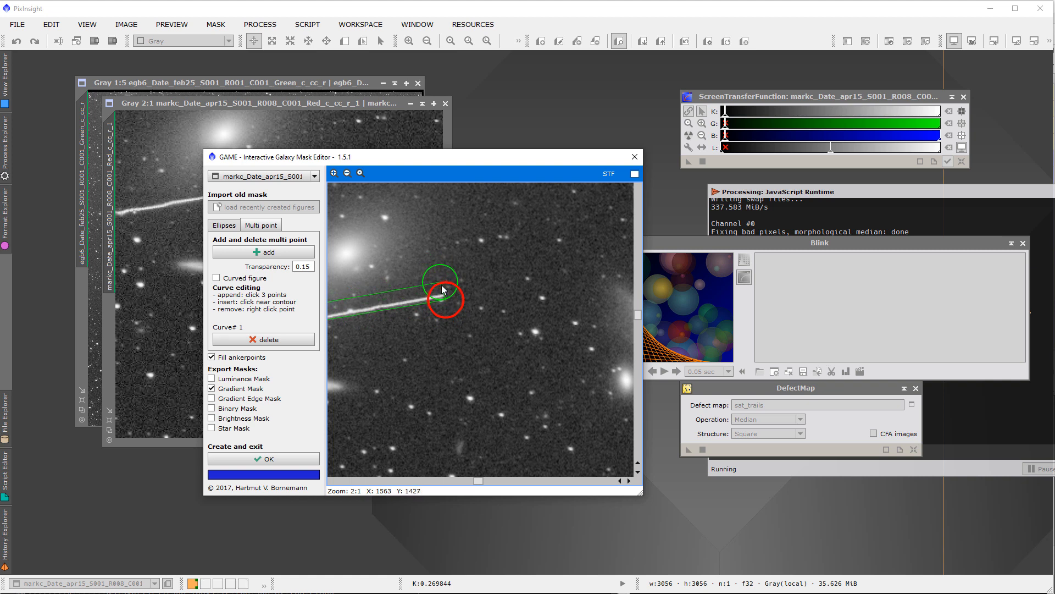
pyautogui.moveTo(442, 289); pyautogui.dragTo(447, 310)
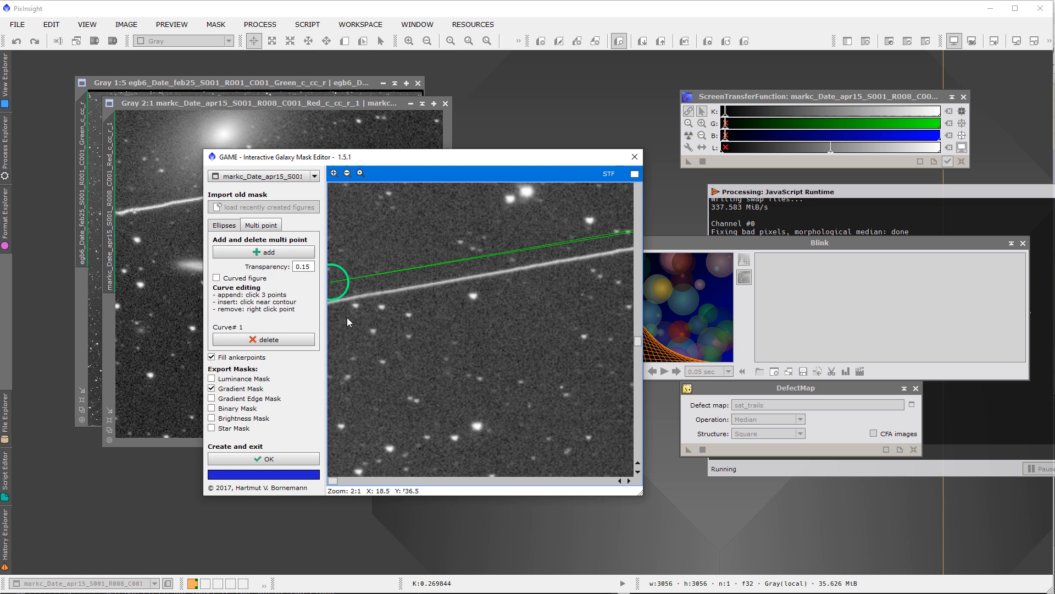
# Fit the mask shape tightly around the trail's left end at the frame edge
pyautogui.click(342, 310)
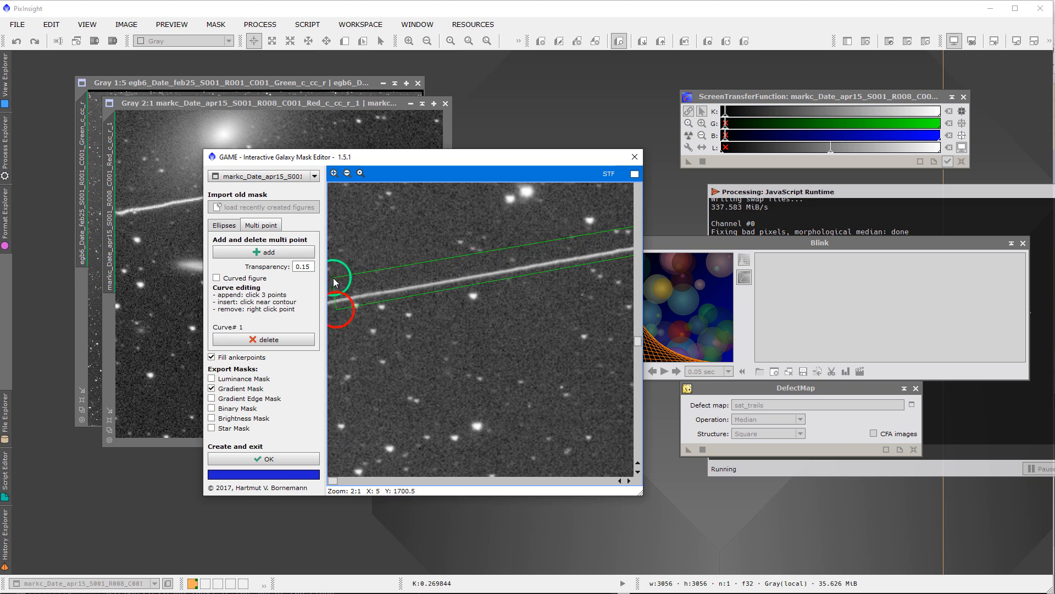
pyautogui.moveTo(346, 275); pyautogui.dragTo(343, 304)
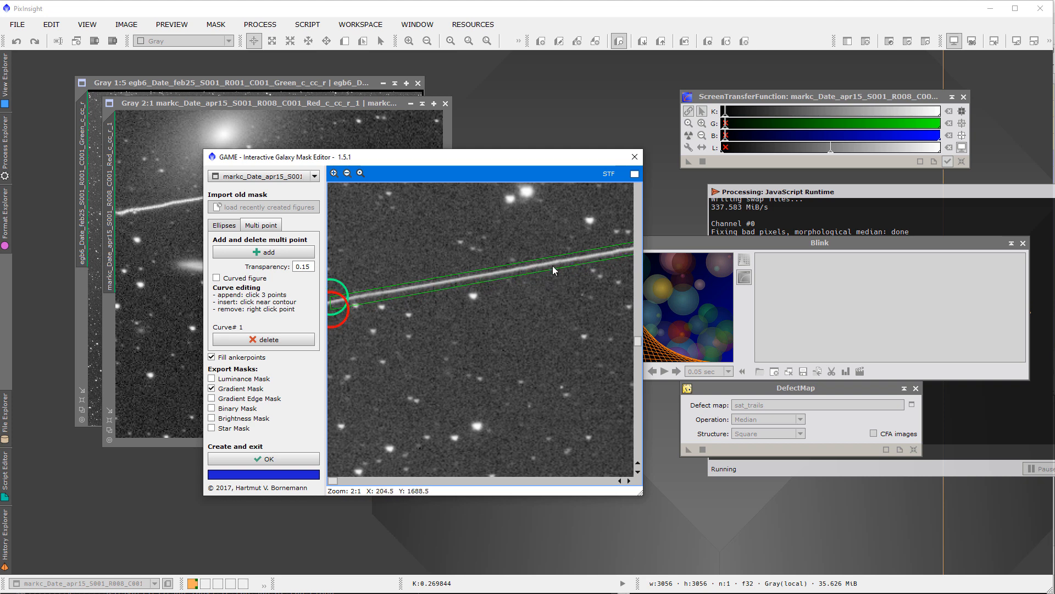
pyautogui.moveTo(422, 252)
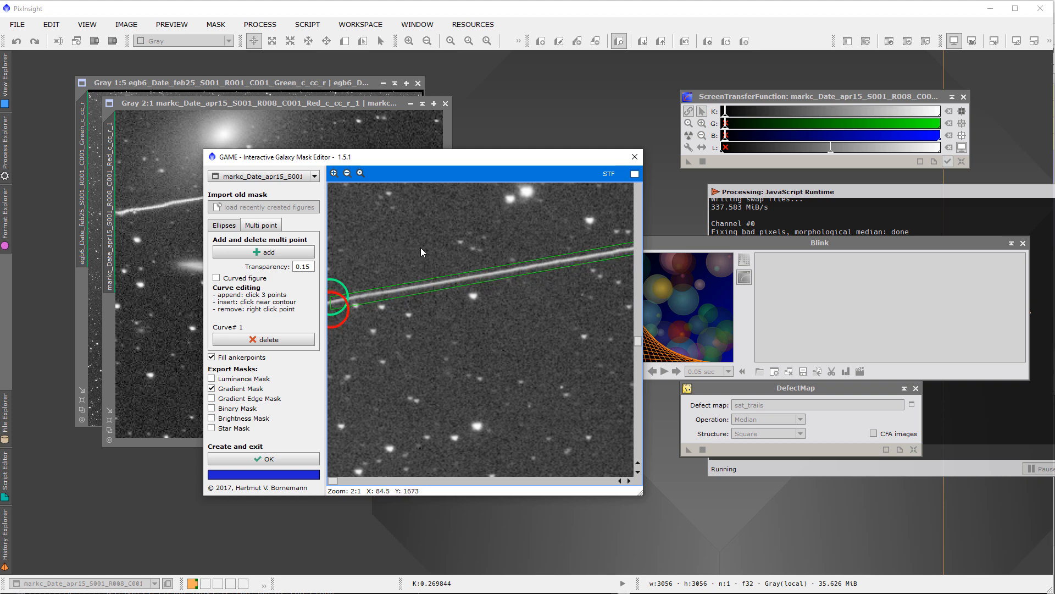
pyautogui.moveTo(625, 316)
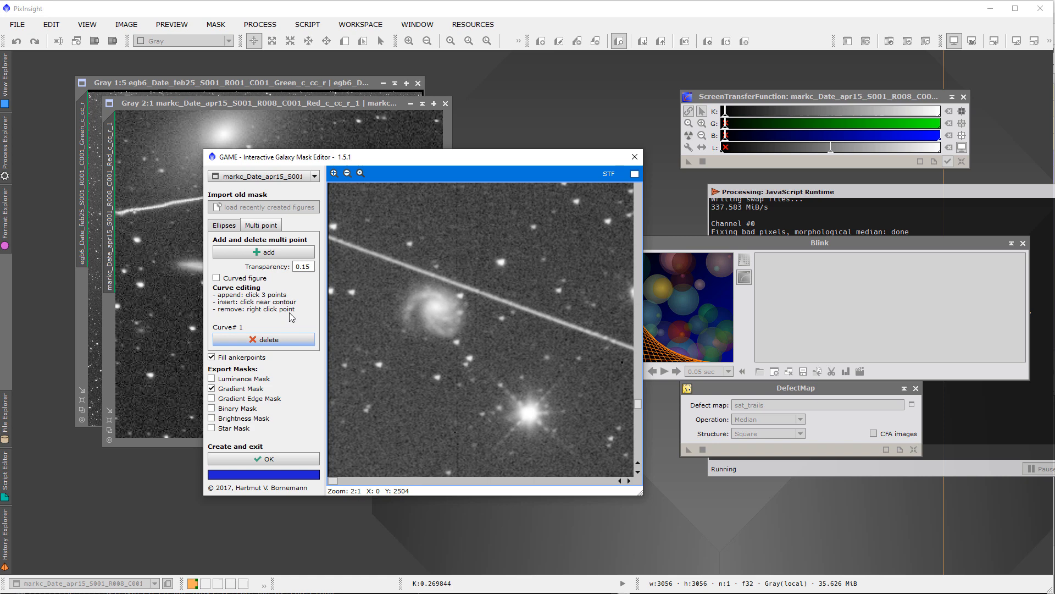
# Add curve #2 and stretch its anchor points along the second trail to the frame edge
pyautogui.click(263, 250)
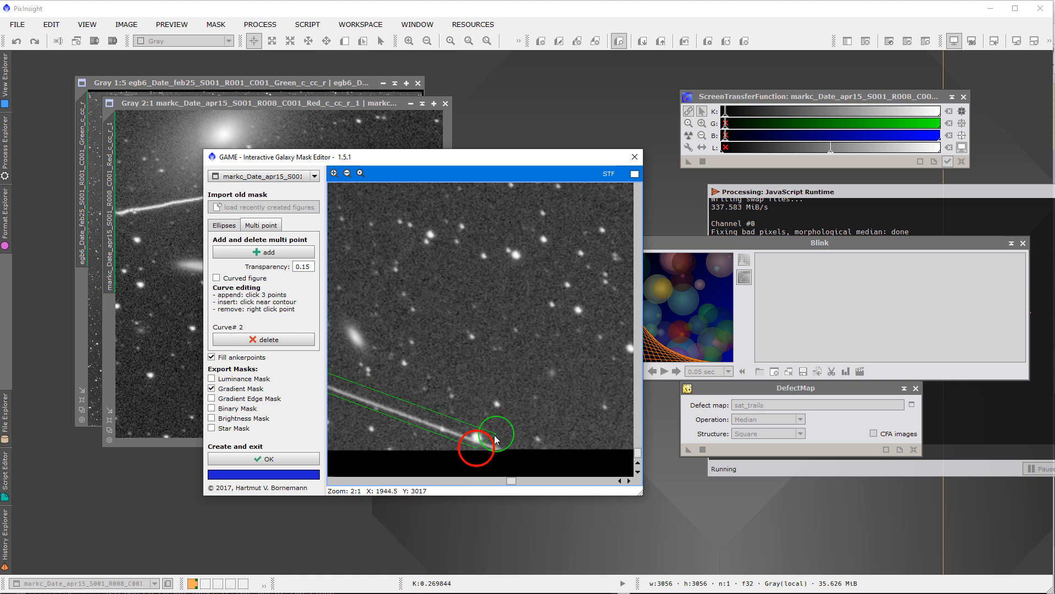
pyautogui.moveTo(494, 439); pyautogui.dragTo(490, 445)
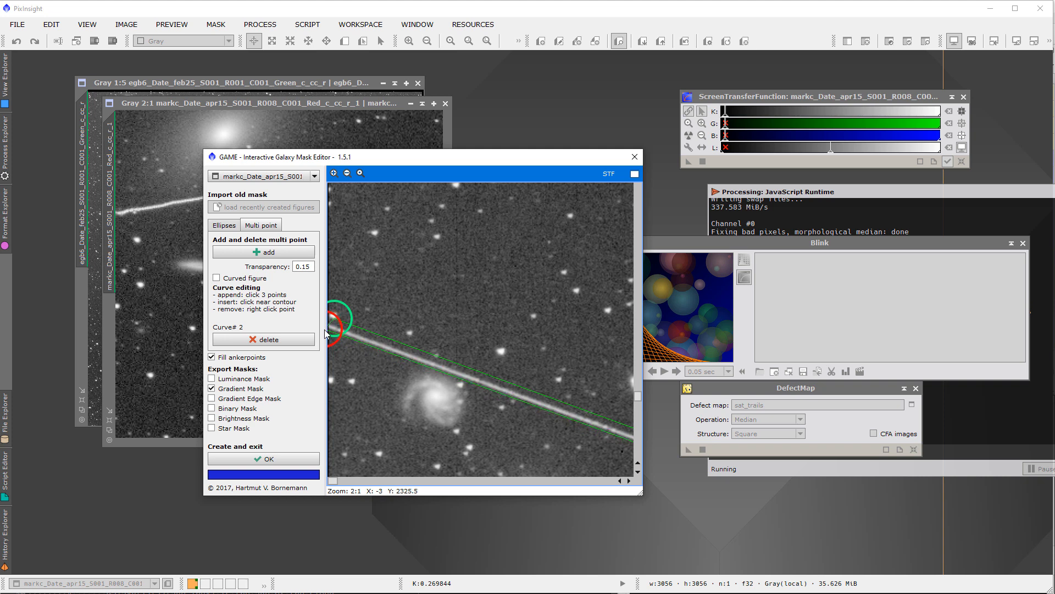
pyautogui.moveTo(336, 320); pyautogui.dragTo(335, 311)
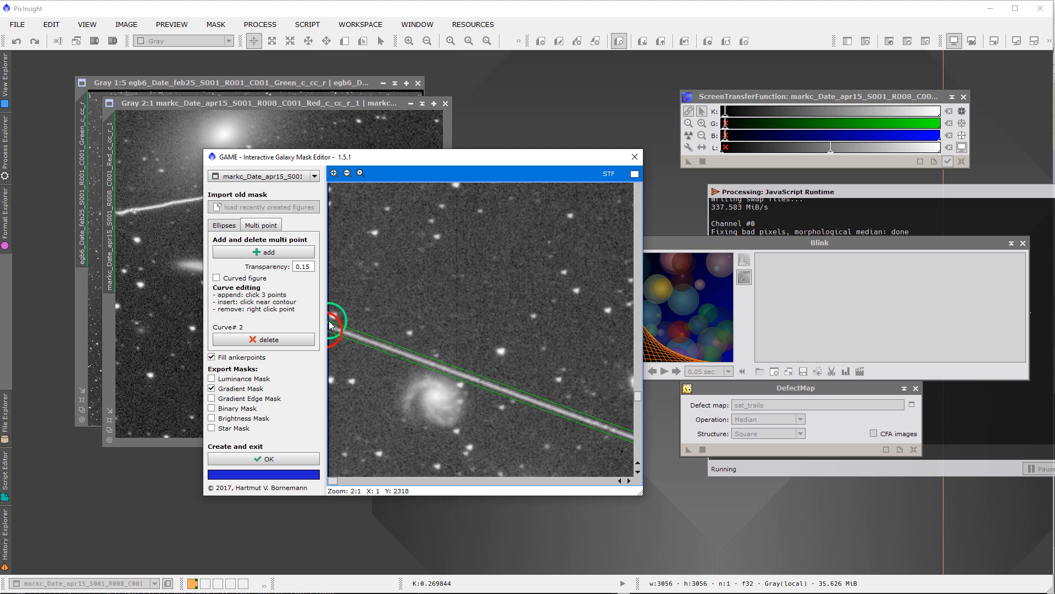
pyautogui.moveTo(349, 387)
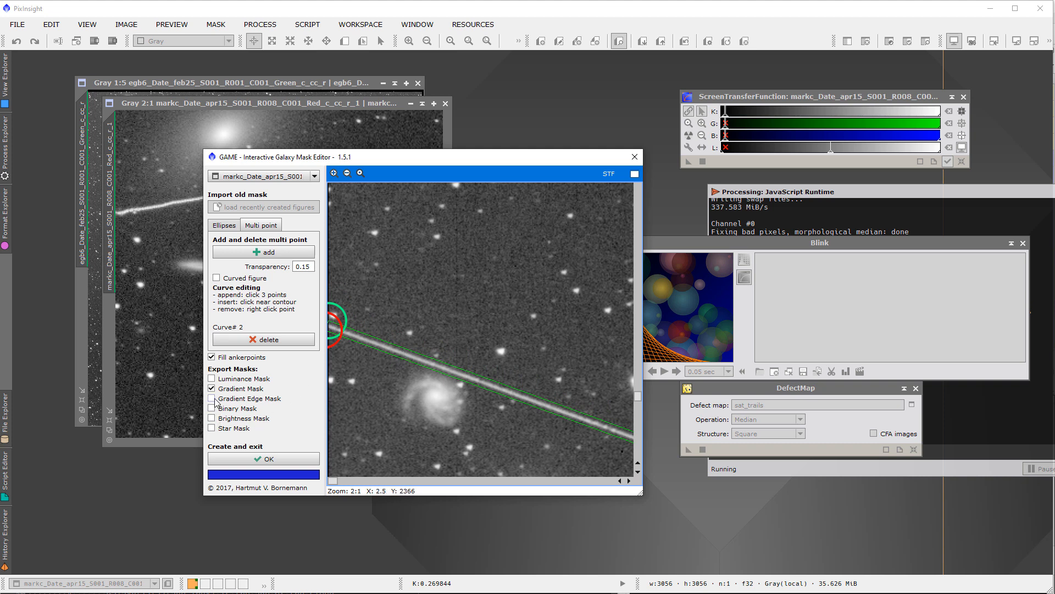
# Generate the trail mask as a Binary Mask image rather than a gradient mask
pyautogui.click(212, 408)
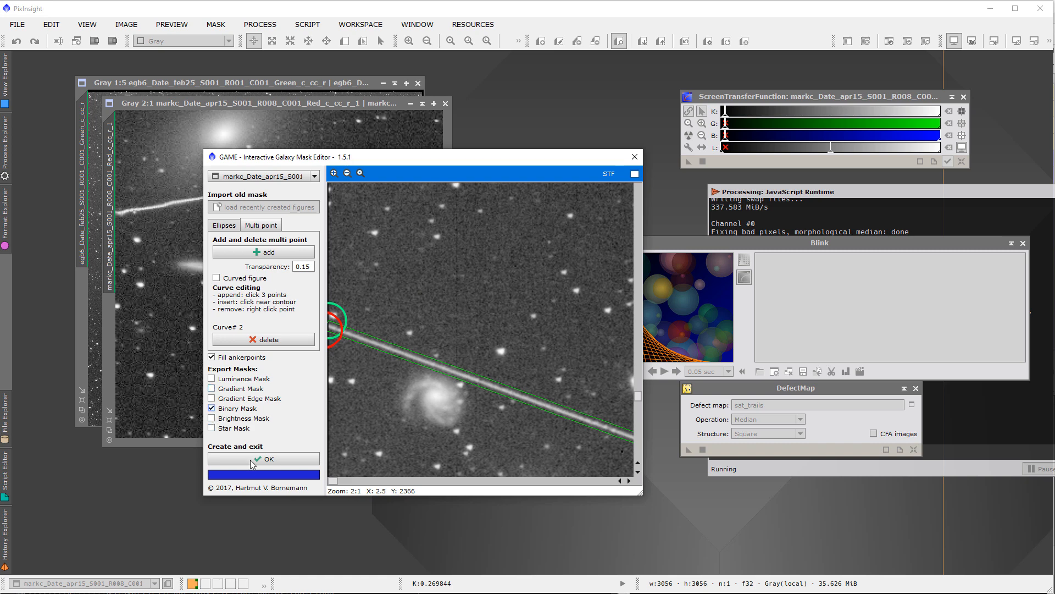
pyautogui.click(263, 458)
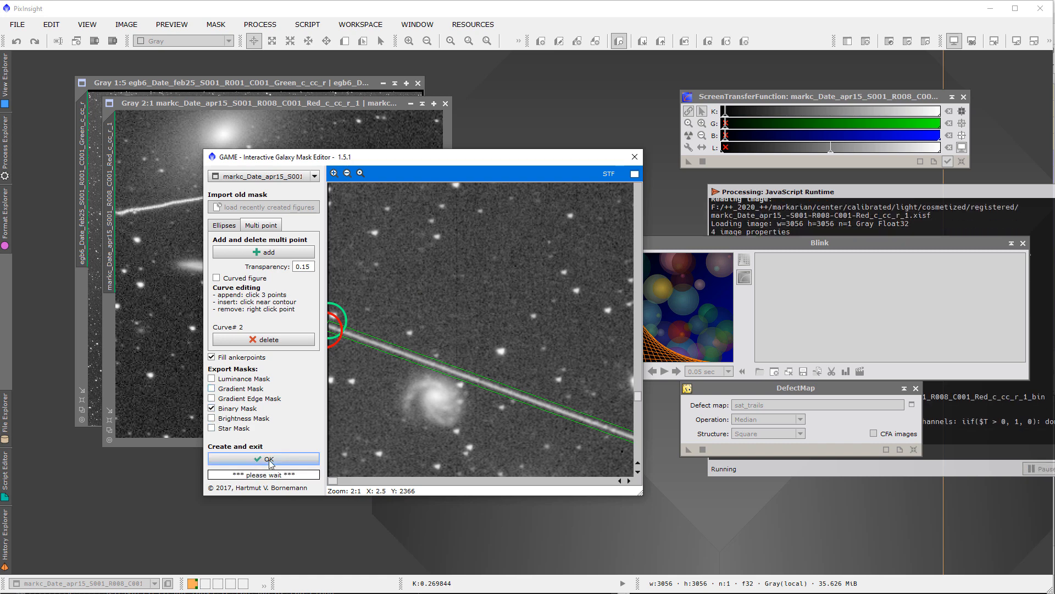
pyautogui.click(269, 459)
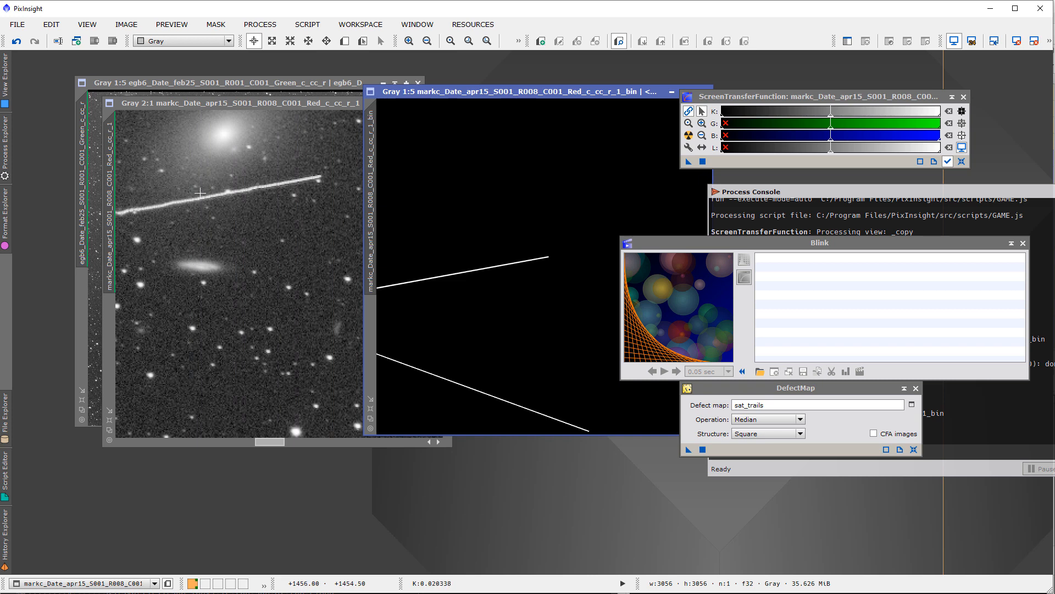
pyautogui.moveTo(209, 198)
pyautogui.write('sat_trails')
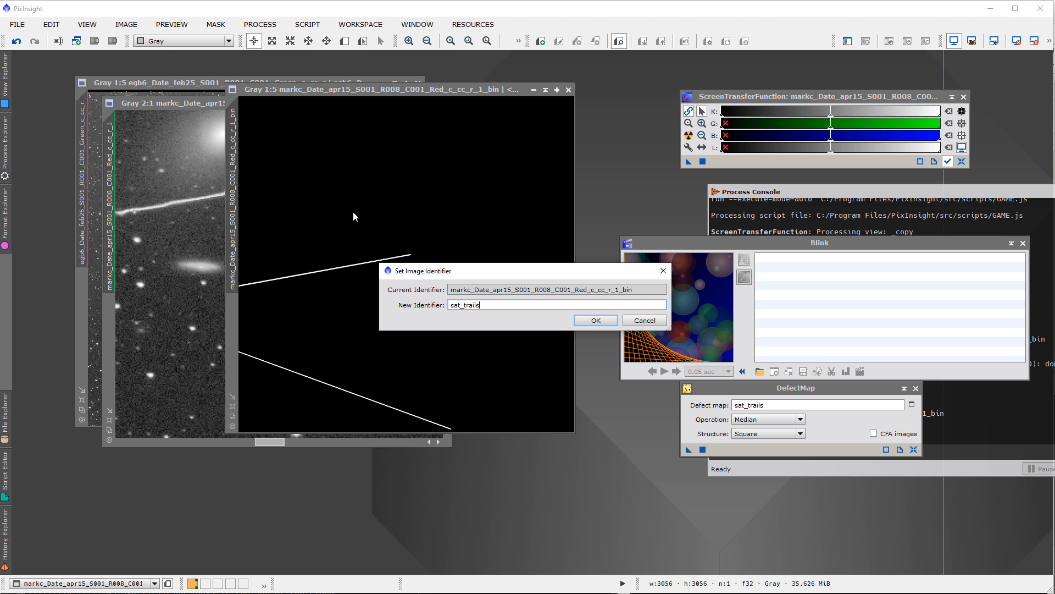
# Confirm renaming the mask to sat_trails and move its window aside
pyautogui.click(595, 320)
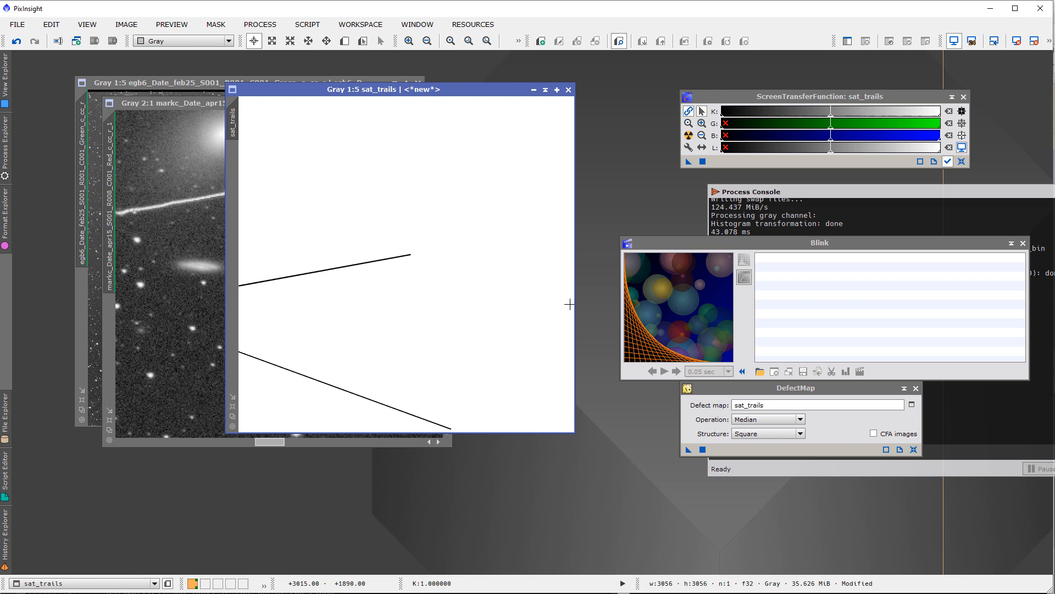
pyautogui.moveTo(425, 138)
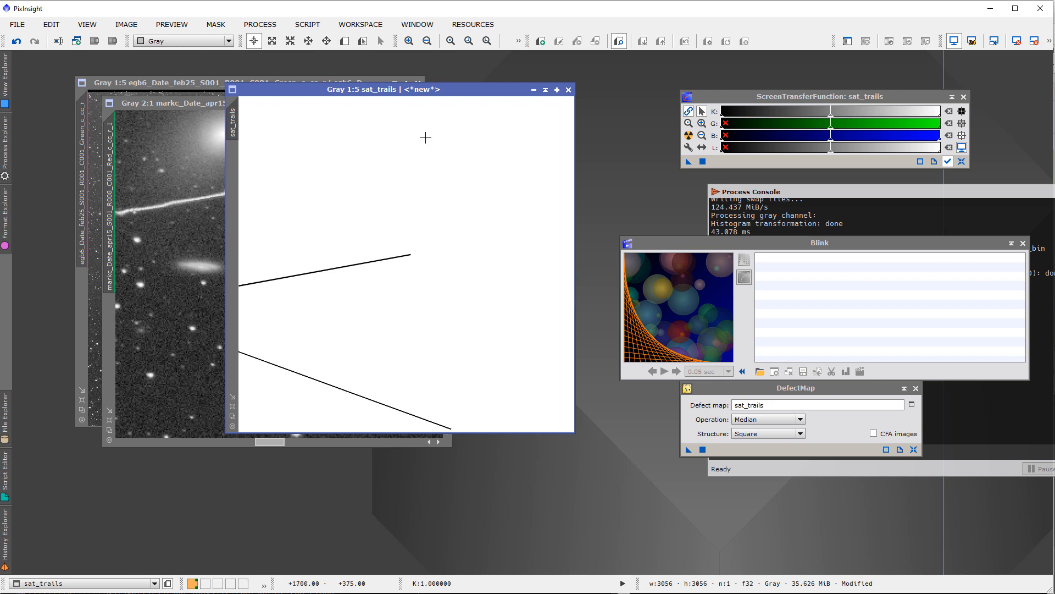
pyautogui.moveTo(385, 89); pyautogui.dragTo(499, 122)
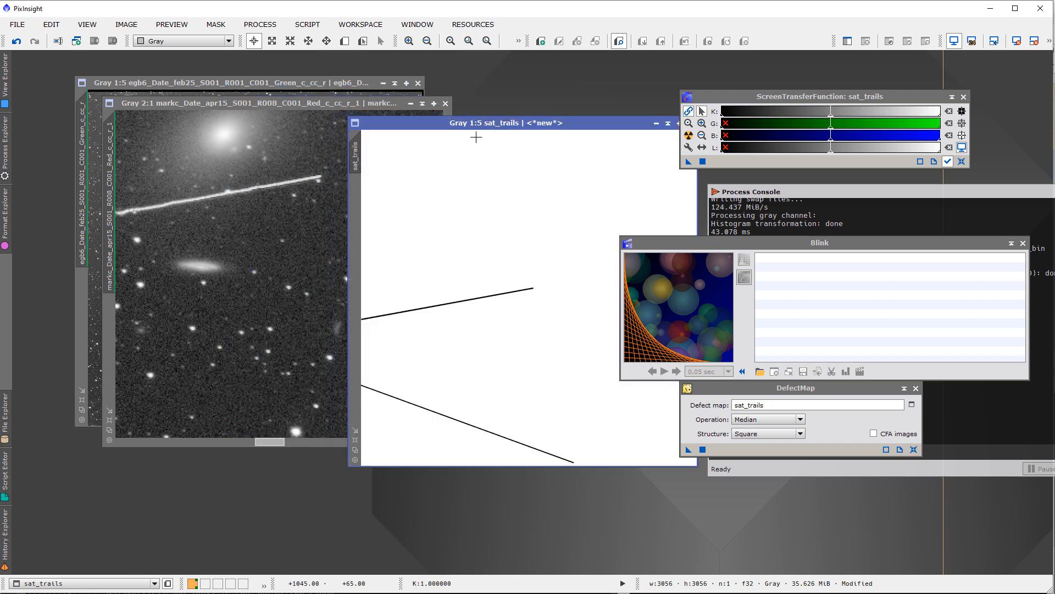
pyautogui.click(259, 24)
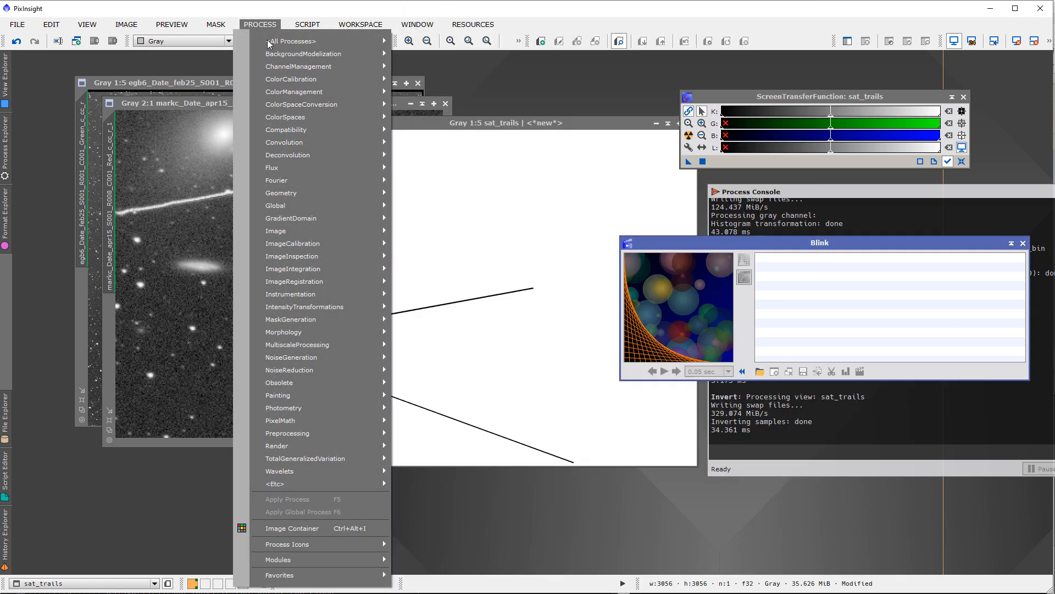
pyautogui.moveTo(304, 54)
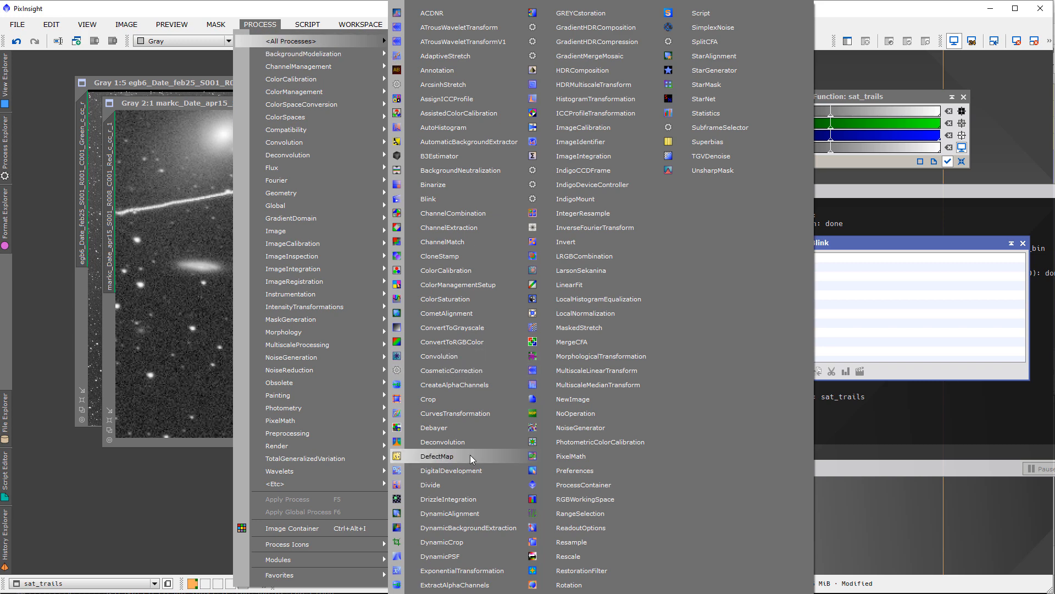
# Start DefectMap and choose sat_trails as its defect map image
pyautogui.click(439, 455)
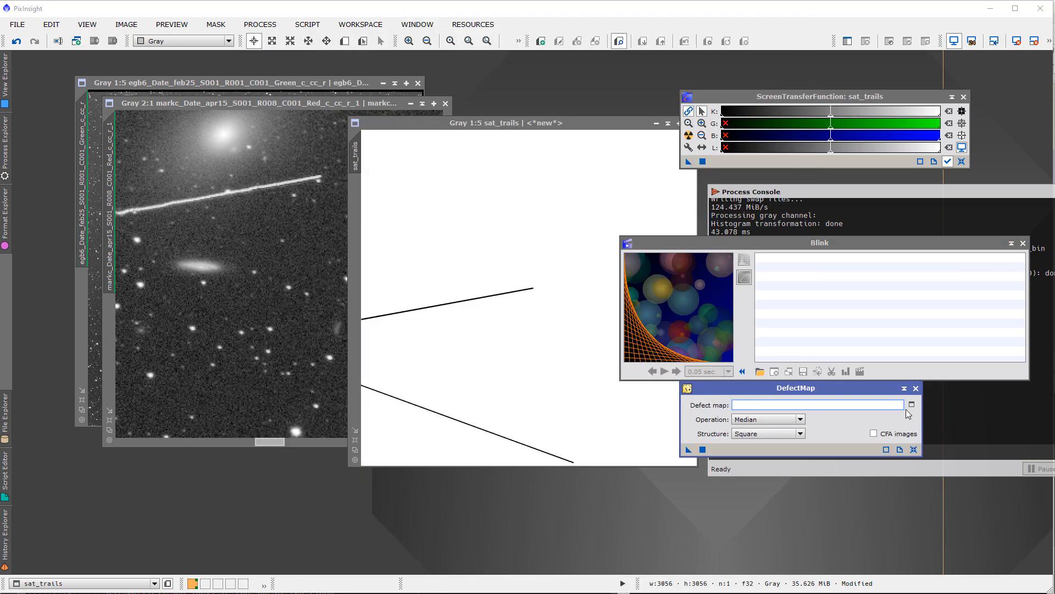
pyautogui.click(911, 405)
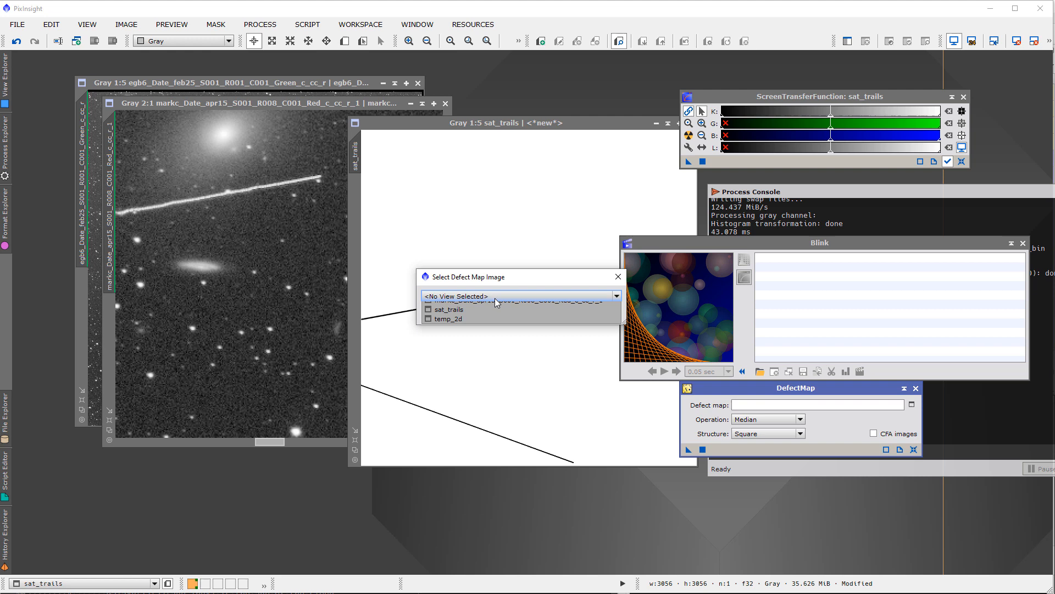
pyautogui.click(448, 309)
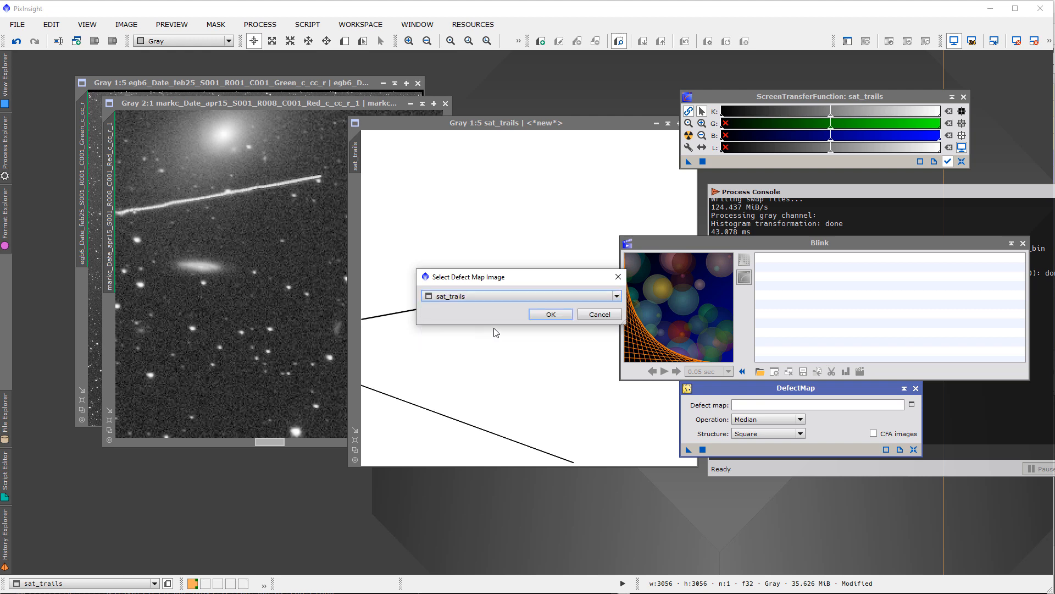
pyautogui.click(550, 315)
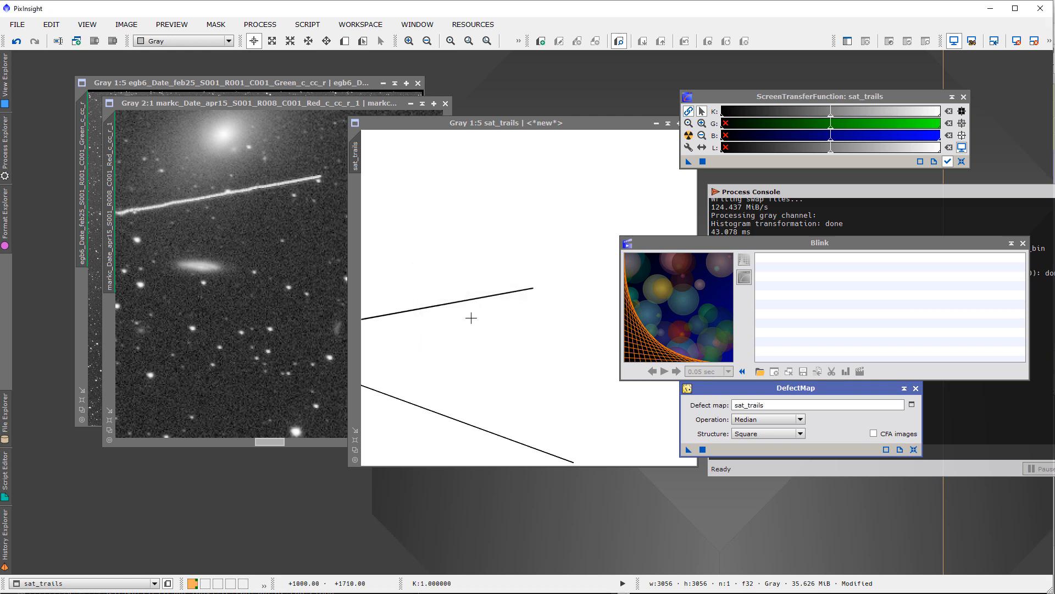
pyautogui.moveTo(476, 307)
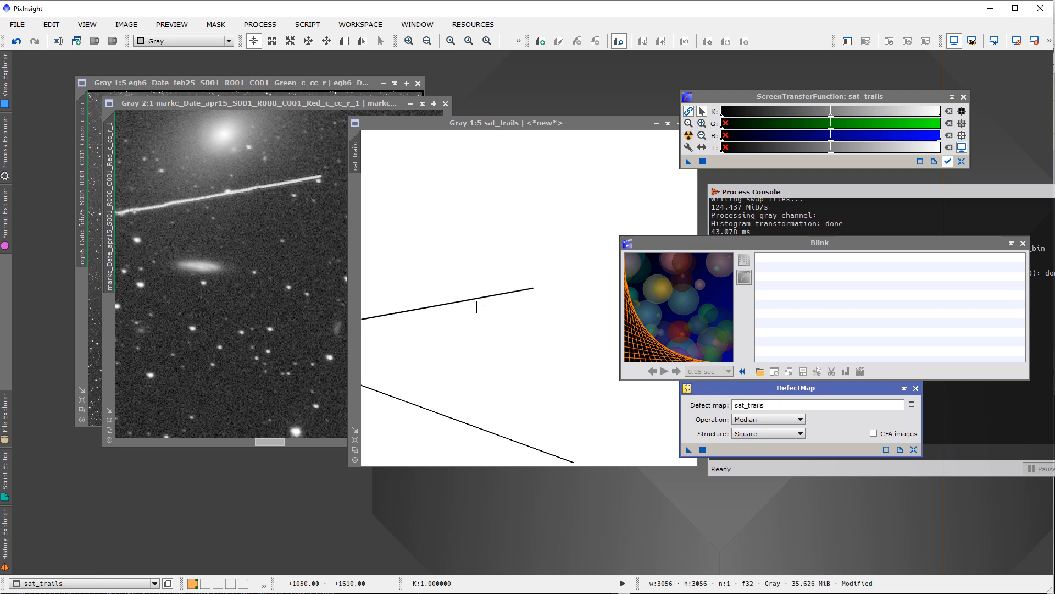
pyautogui.moveTo(464, 309)
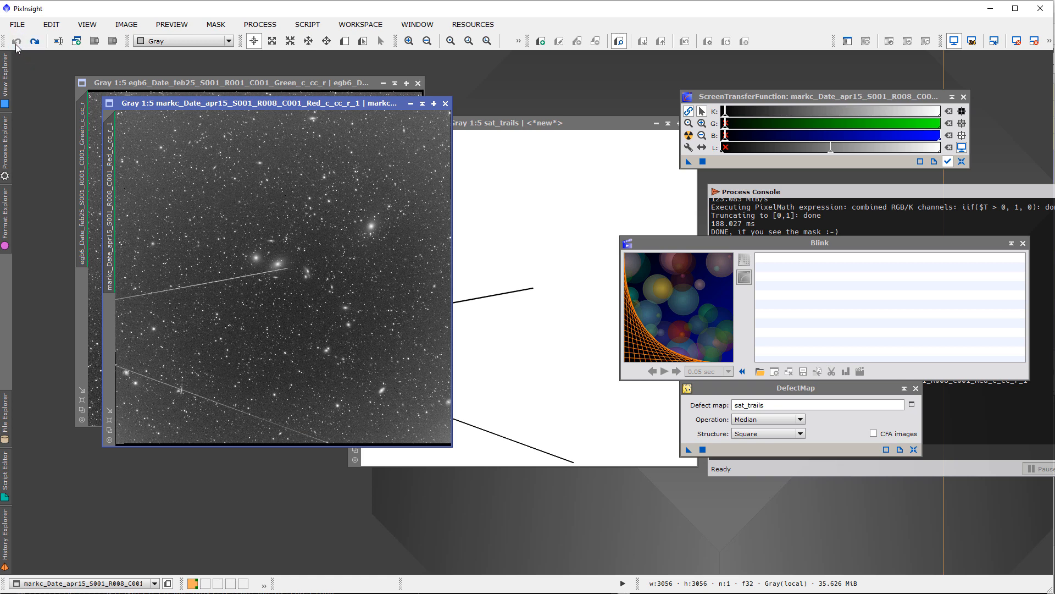
pyautogui.moveTo(41, 55)
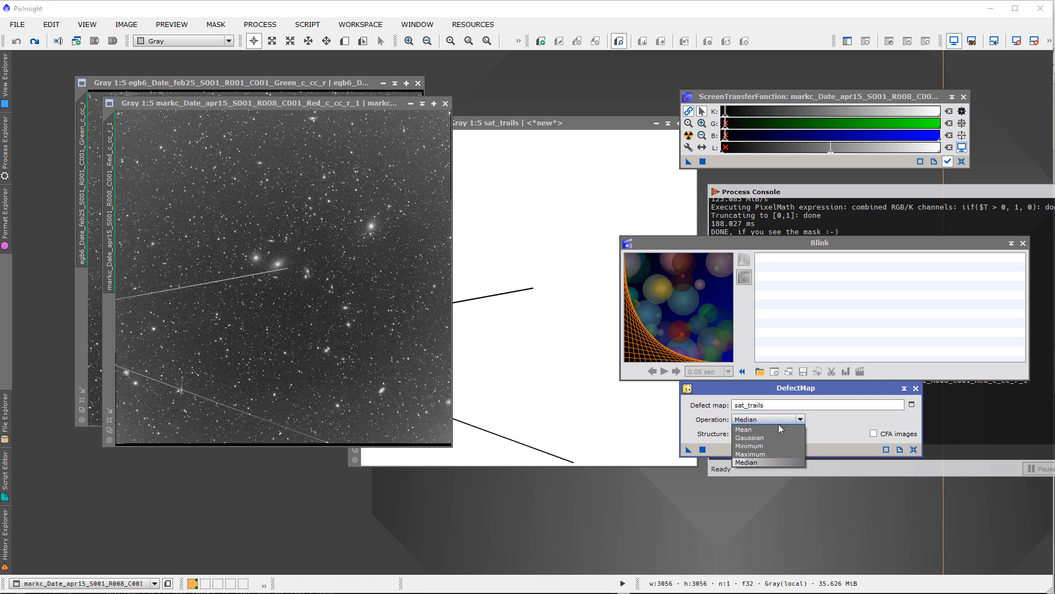
# Switch DefectMap's operation to Gaussian and bring the filled trail into view
pyautogui.click(748, 438)
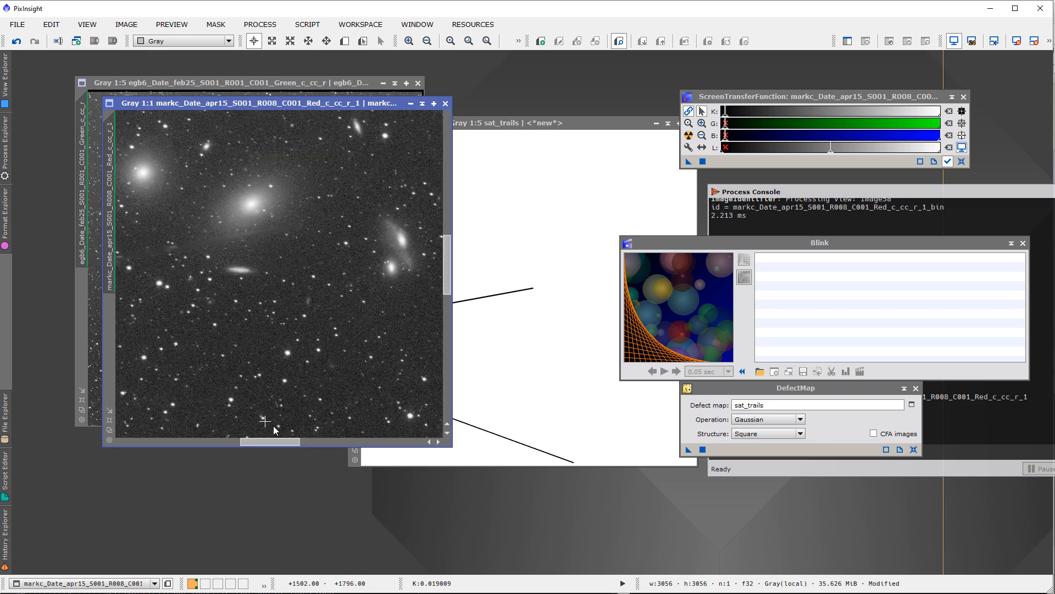
pyautogui.moveTo(269, 442); pyautogui.dragTo(217, 442)
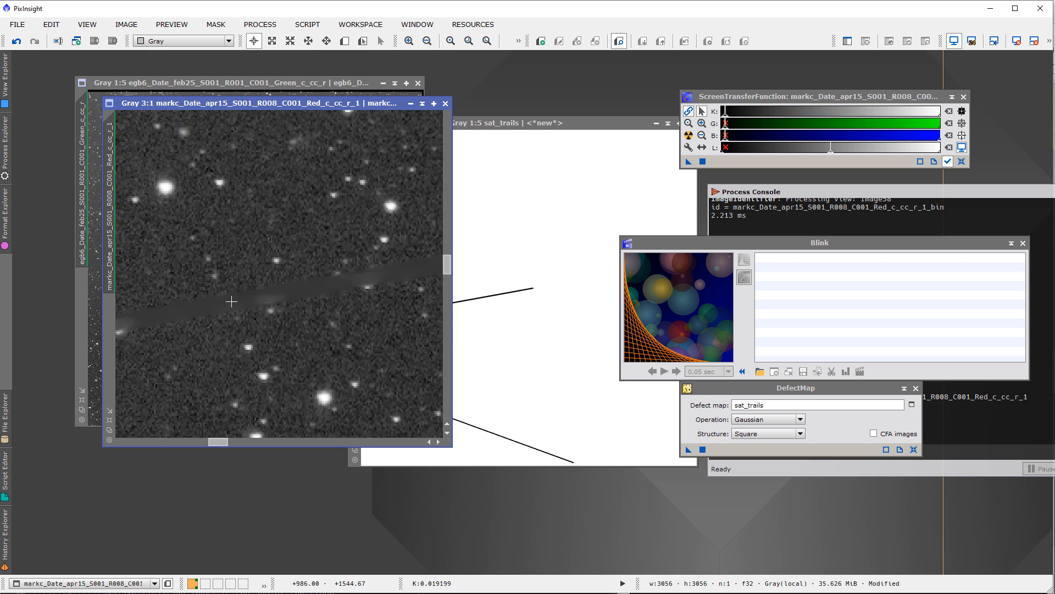
pyautogui.moveTo(272, 302)
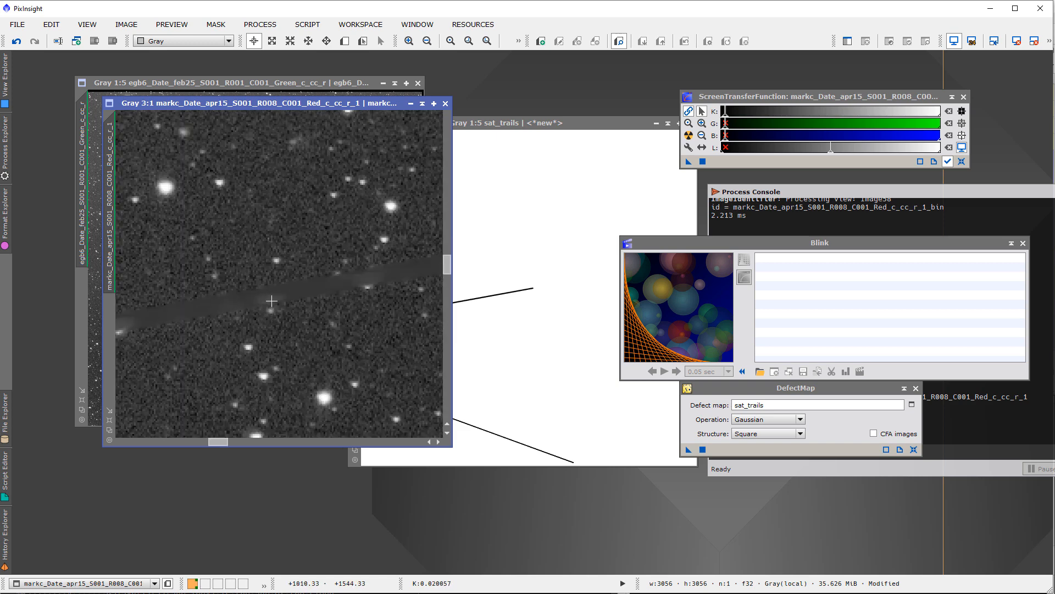
pyautogui.moveTo(274, 312)
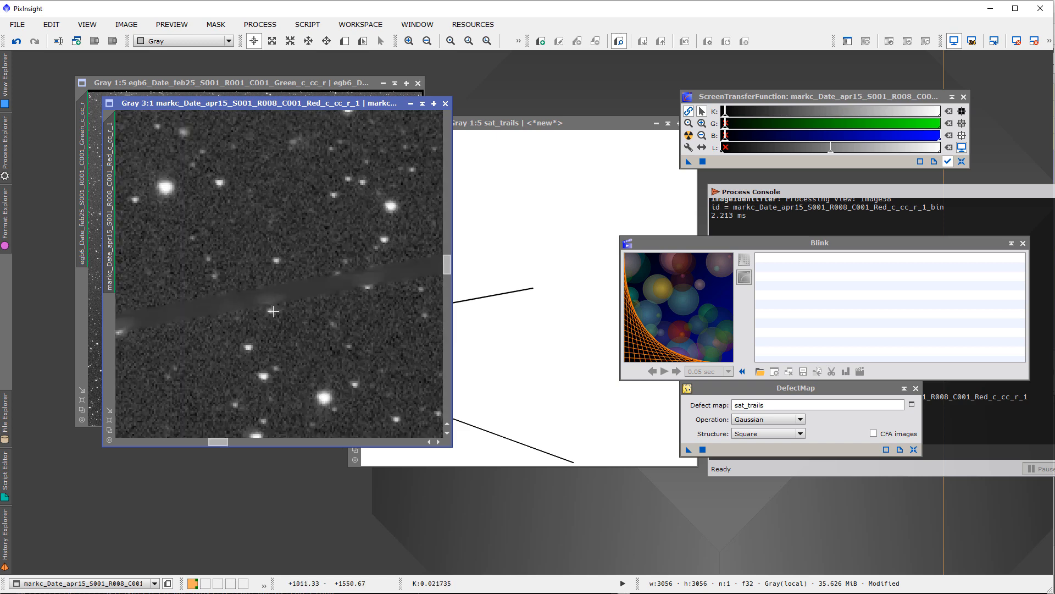
pyautogui.moveTo(370, 284)
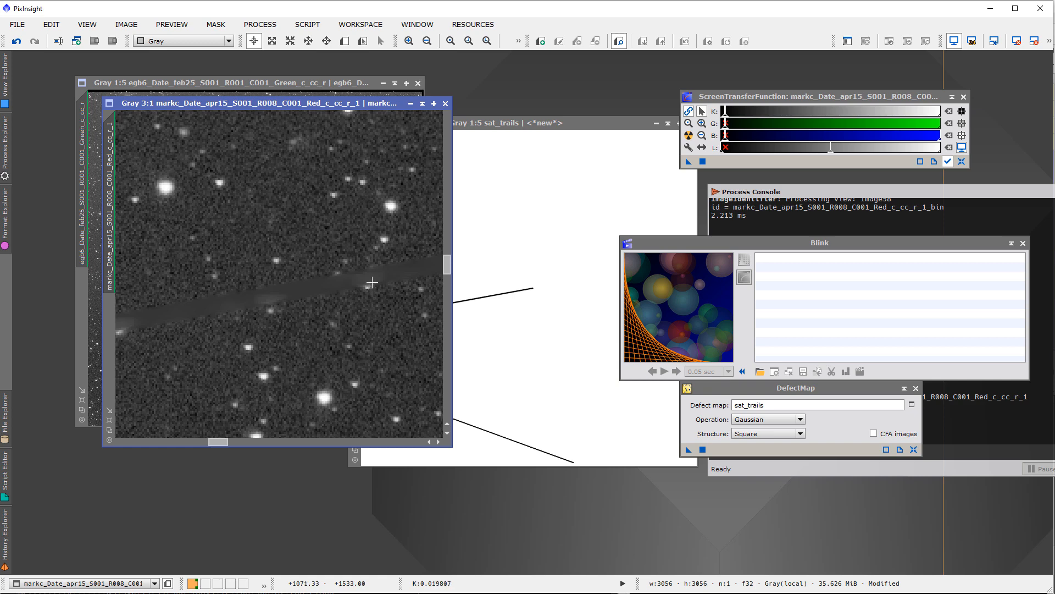
pyautogui.moveTo(358, 275)
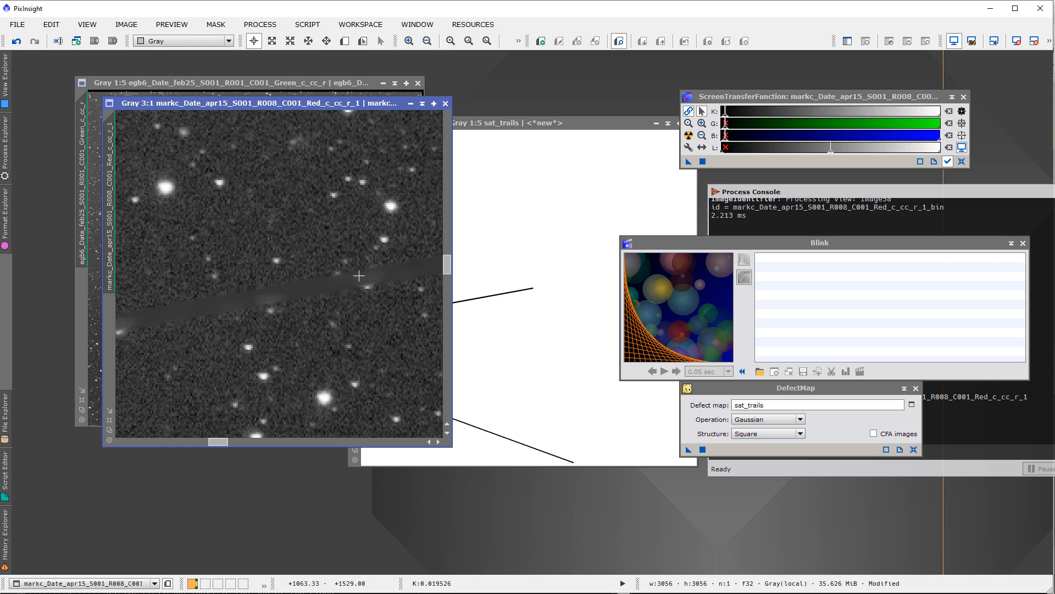
pyautogui.moveTo(262, 295)
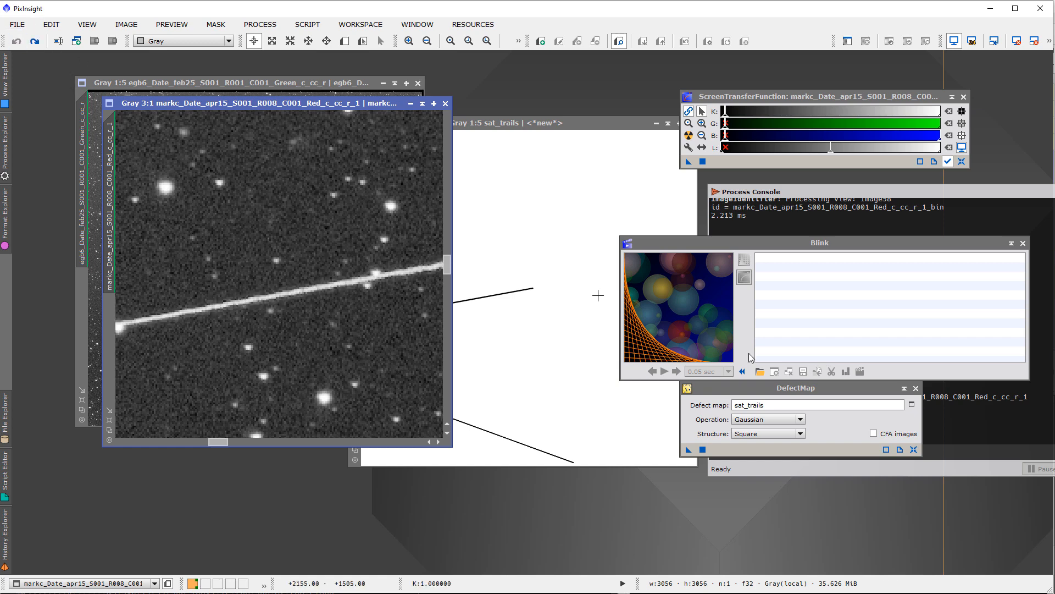
# Run DefectMap with the Median operation and the sat_trails map on the red frame
pyautogui.click(768, 419)
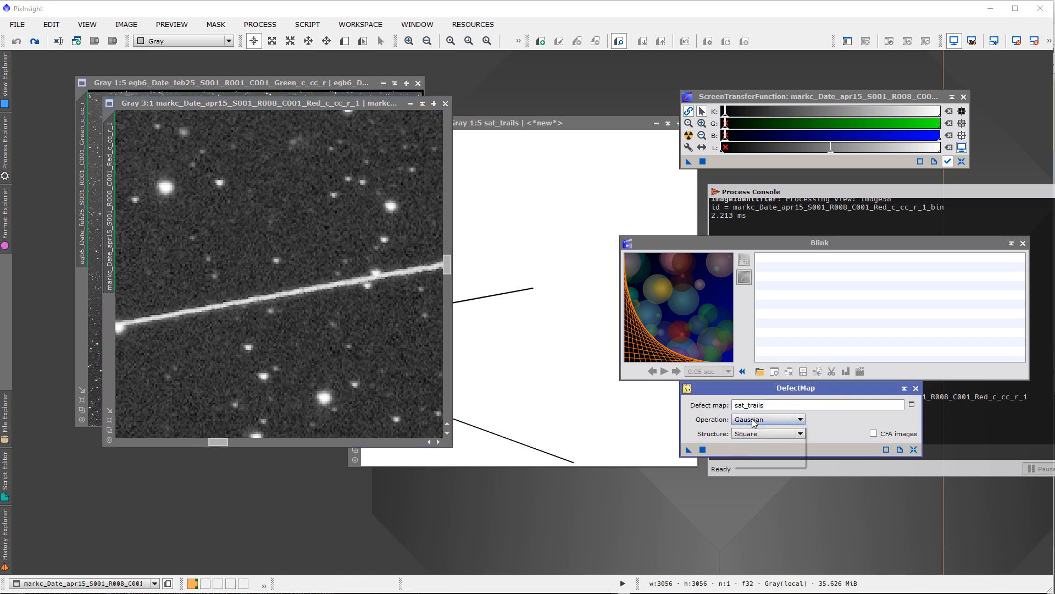
pyautogui.click(746, 418)
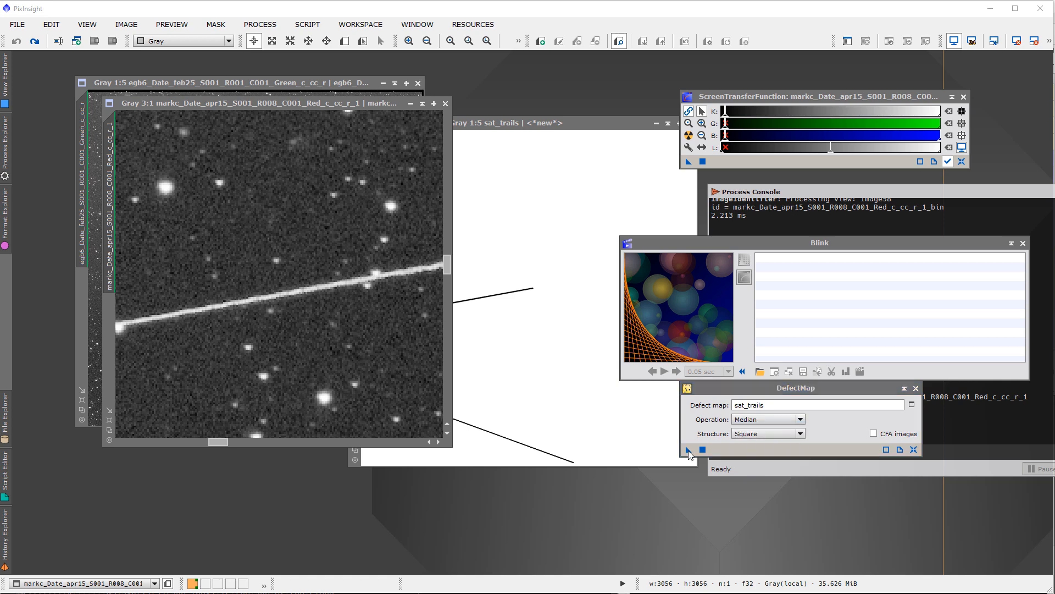
pyautogui.click(687, 448)
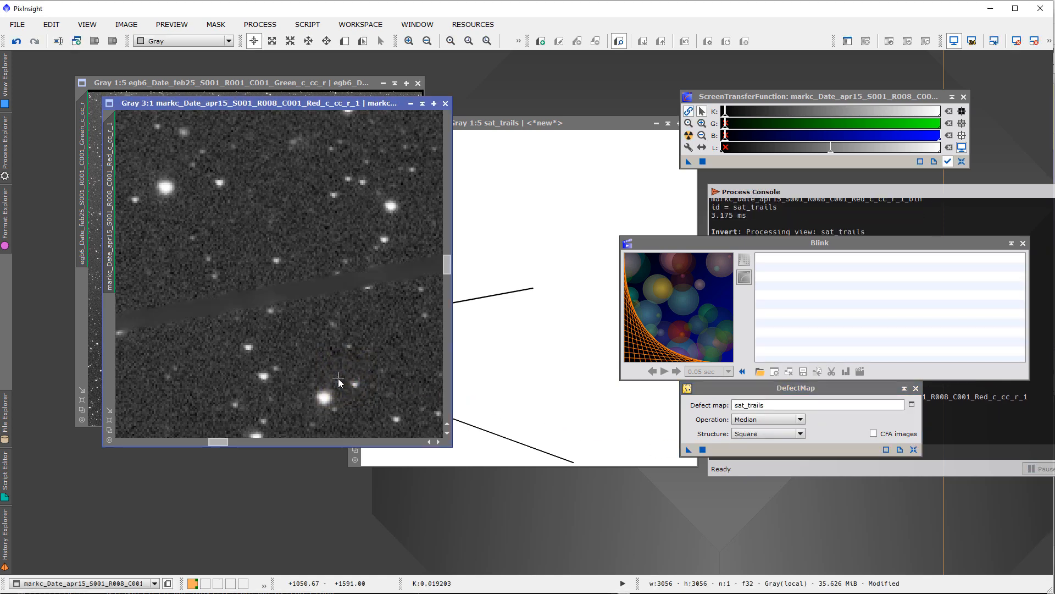
pyautogui.moveTo(273, 320)
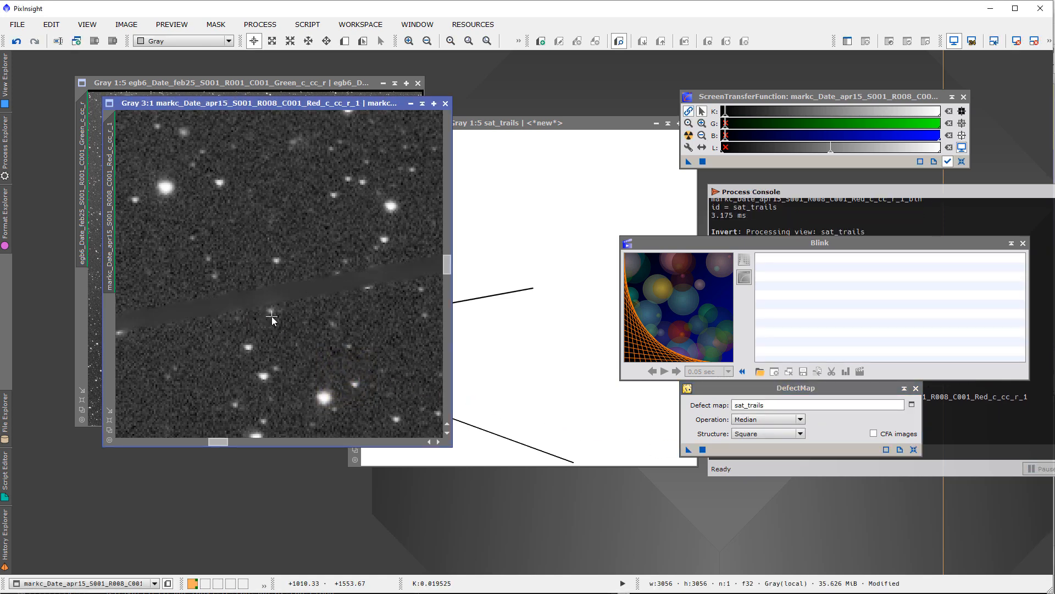
pyautogui.moveTo(161, 320)
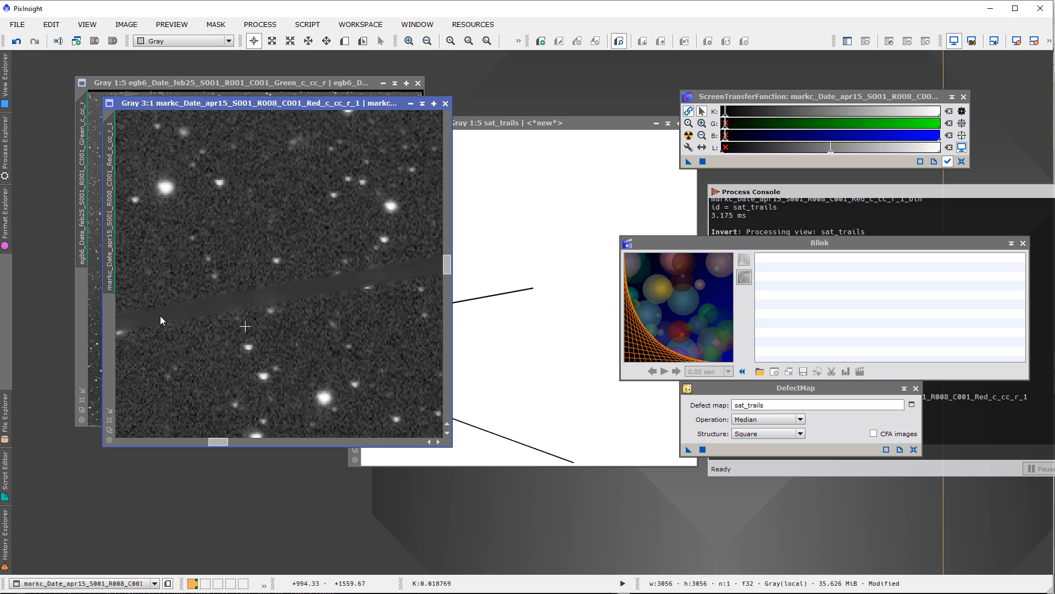
pyautogui.moveTo(237, 317)
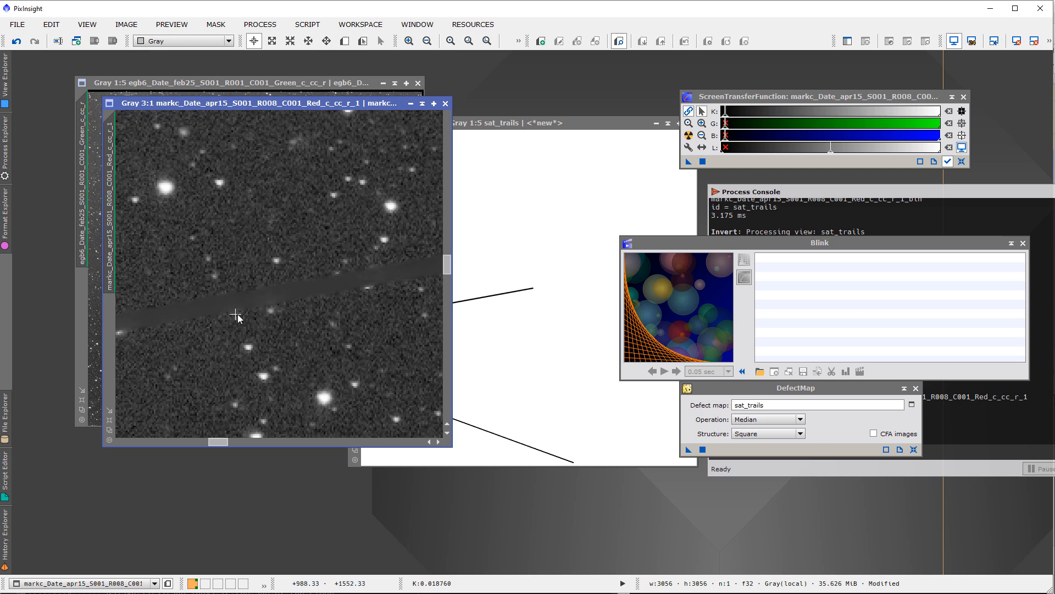
pyautogui.moveTo(295, 298)
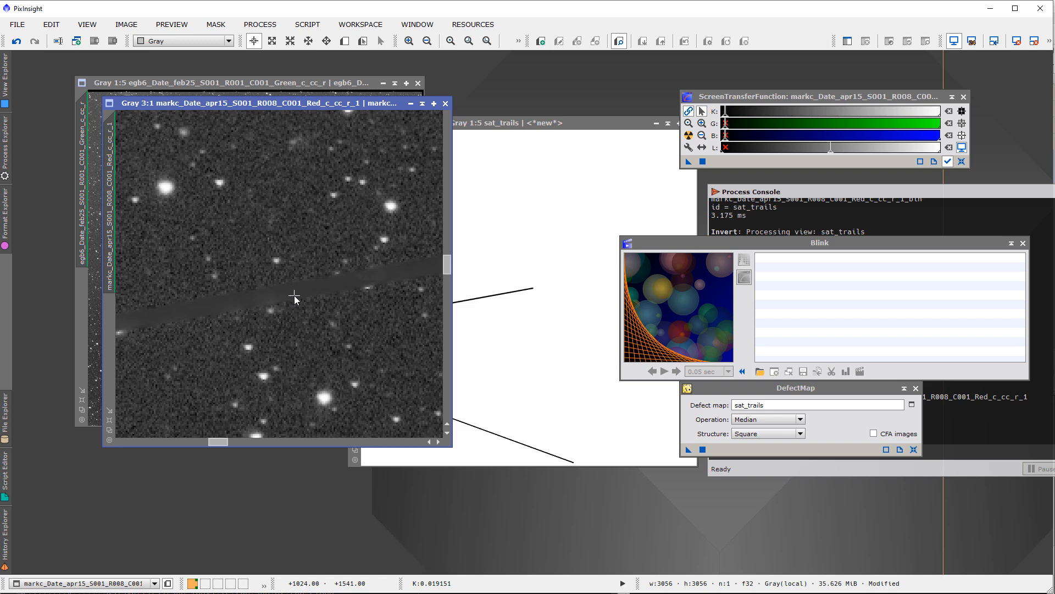
pyautogui.moveTo(243, 304)
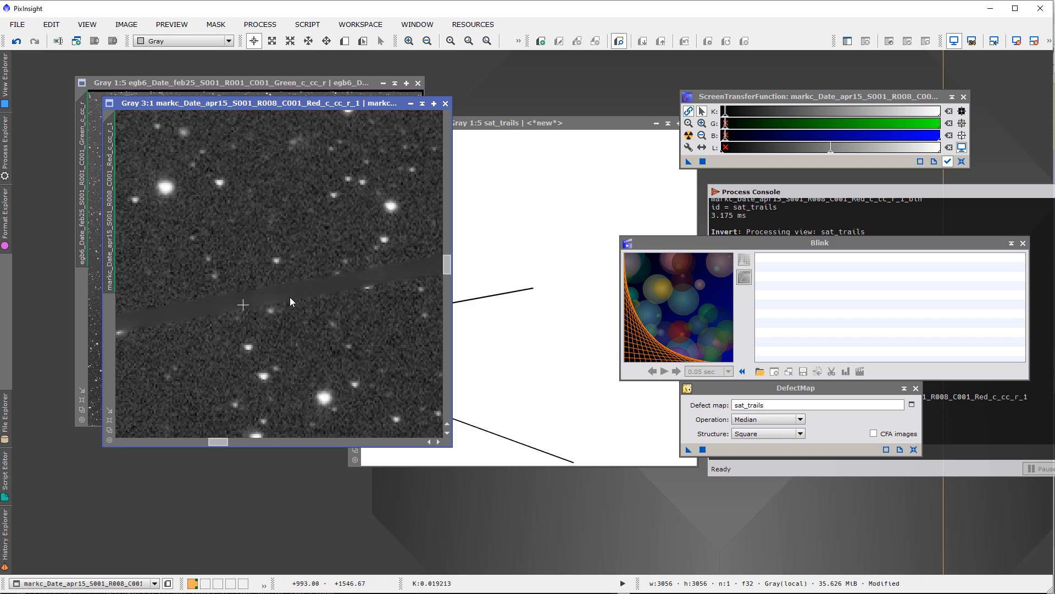
pyautogui.moveTo(329, 290)
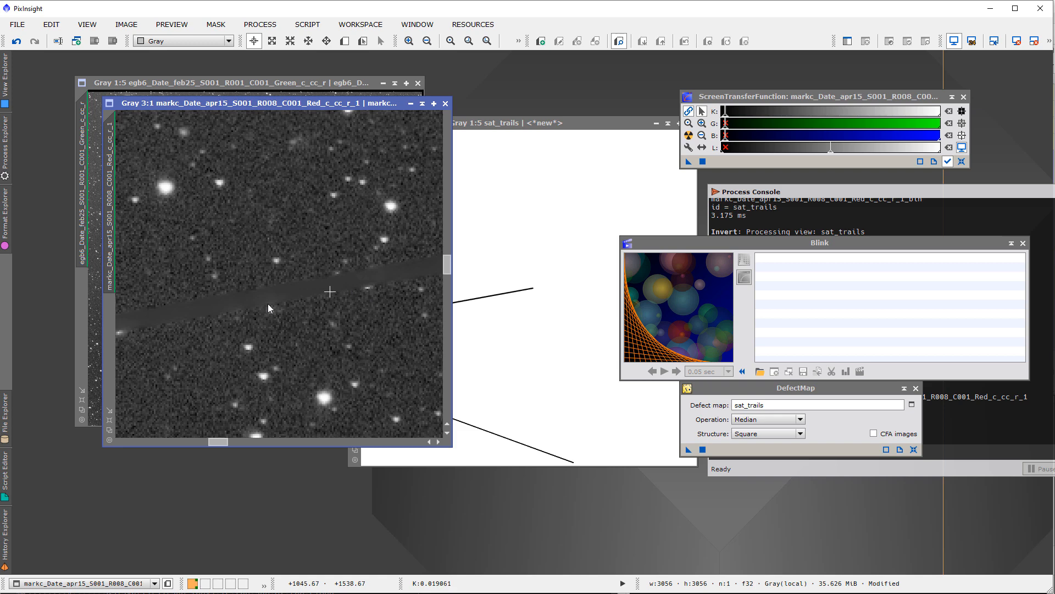
pyautogui.moveTo(310, 299)
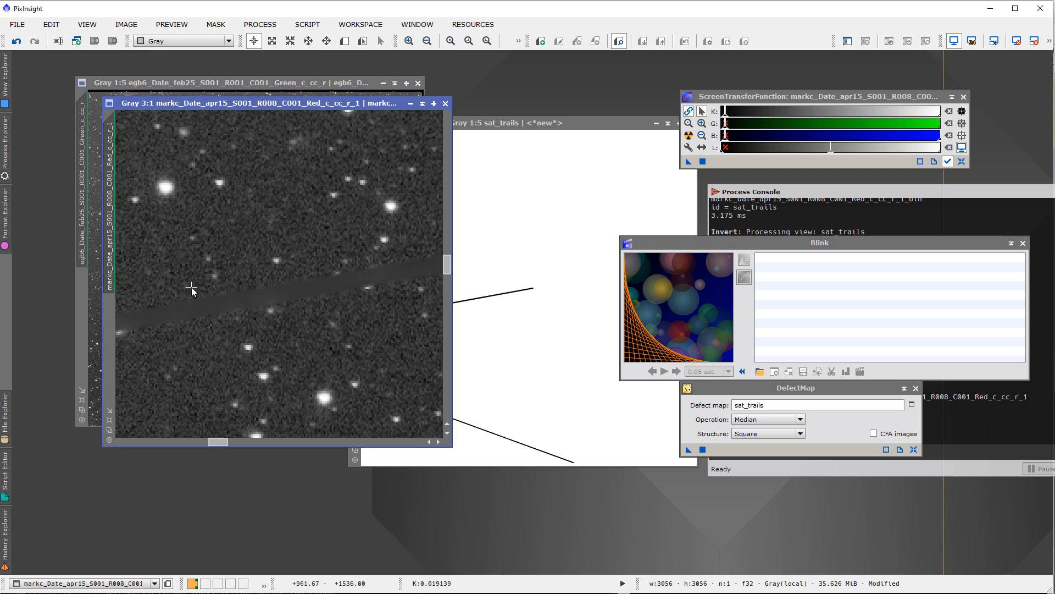
pyautogui.moveTo(235, 138)
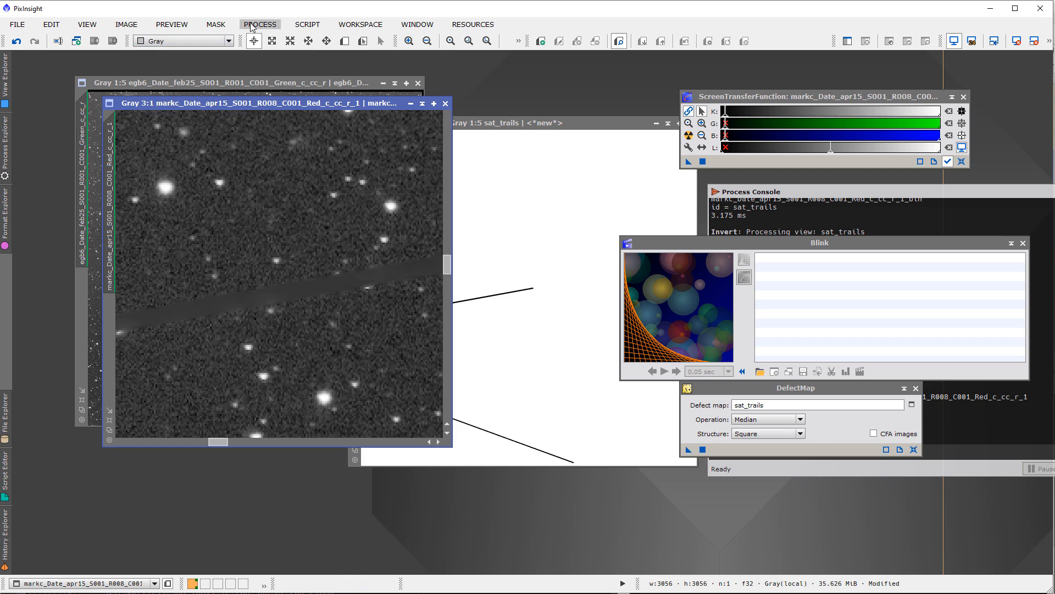
# Bring up NoiseGenerator with uniform distribution at 0.1 amplitude beside DefectMap
pyautogui.click(260, 25)
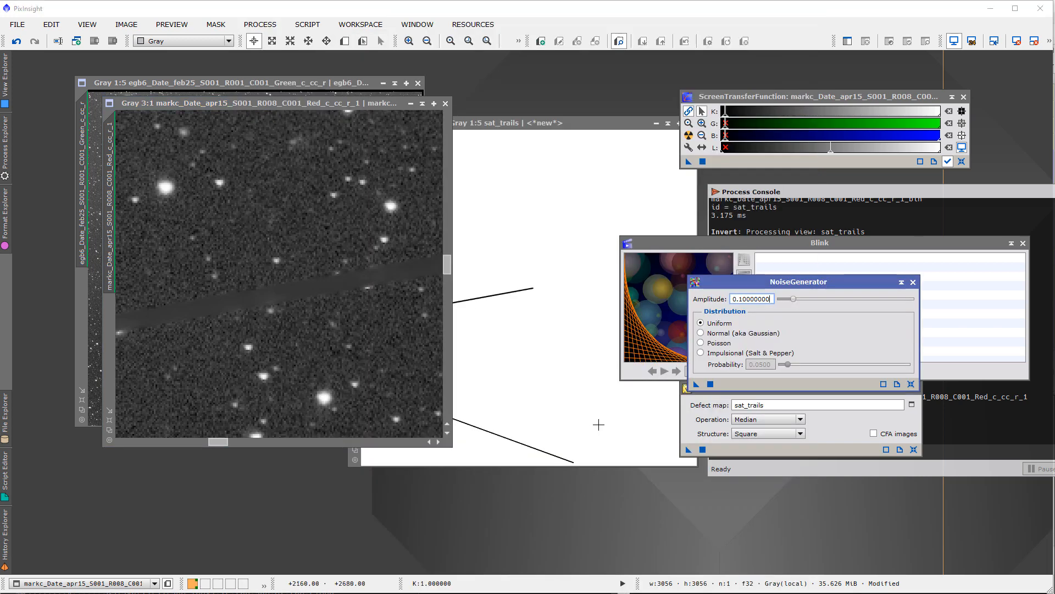
pyautogui.moveTo(673, 292)
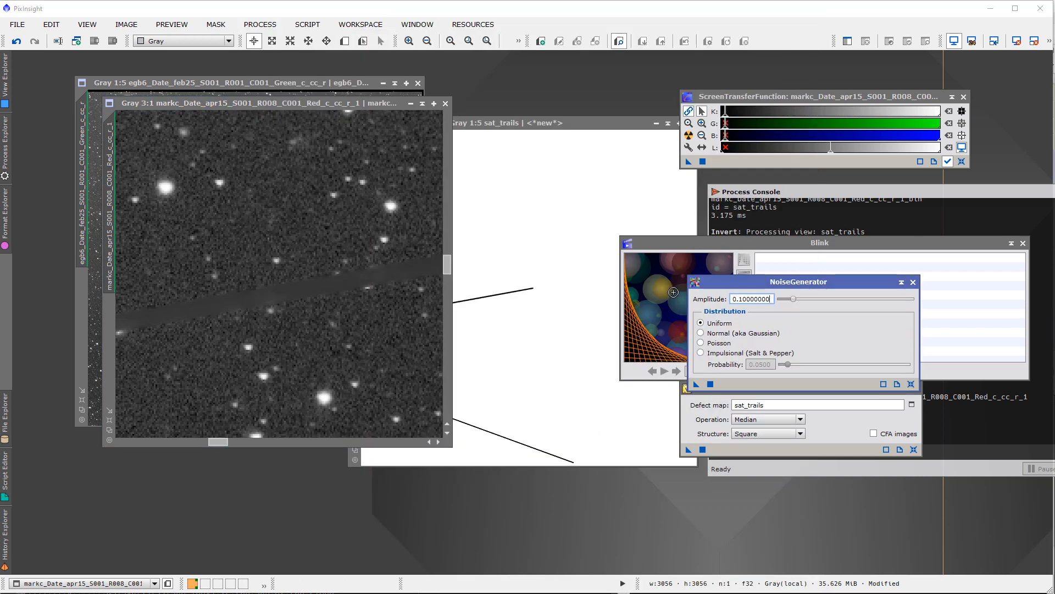
pyautogui.moveTo(615, 242)
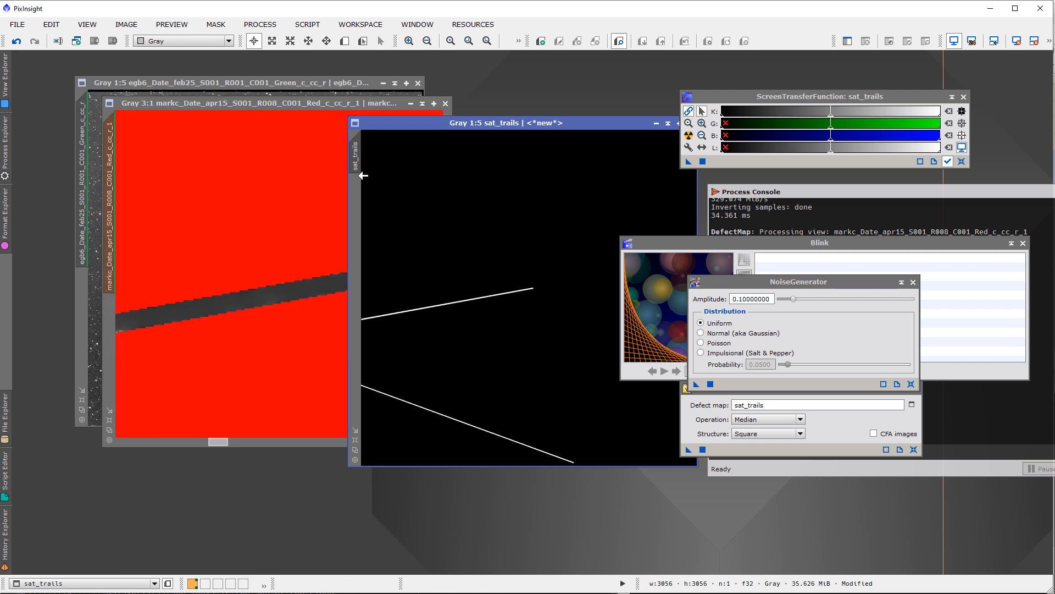
# Hide the mask overlay and try NoiseGenerator amplitudes of .001 and .0005
pyautogui.click(216, 24)
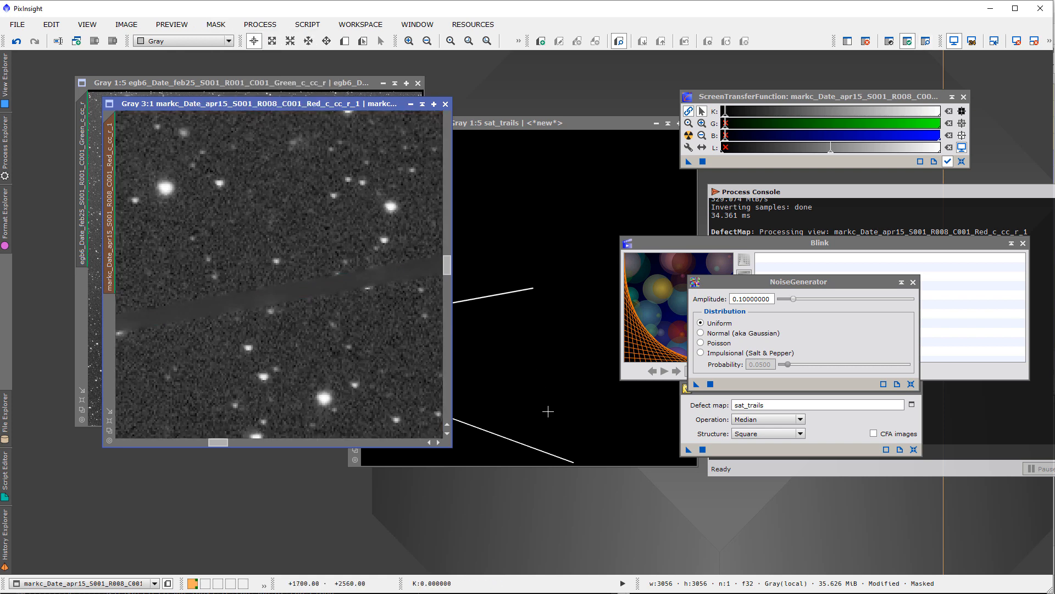
pyautogui.moveTo(711, 384)
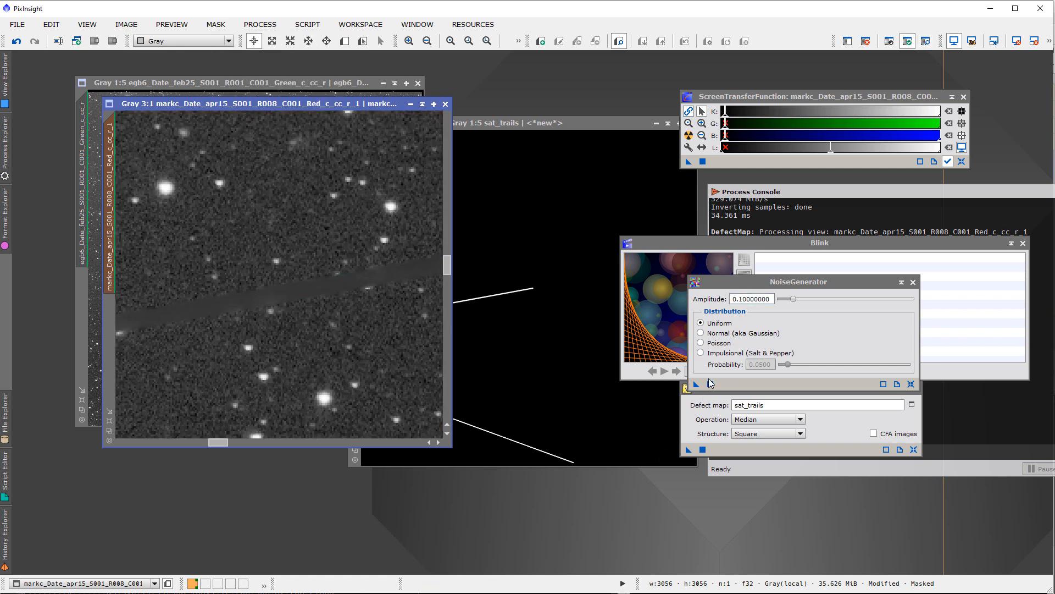
pyautogui.click(688, 384)
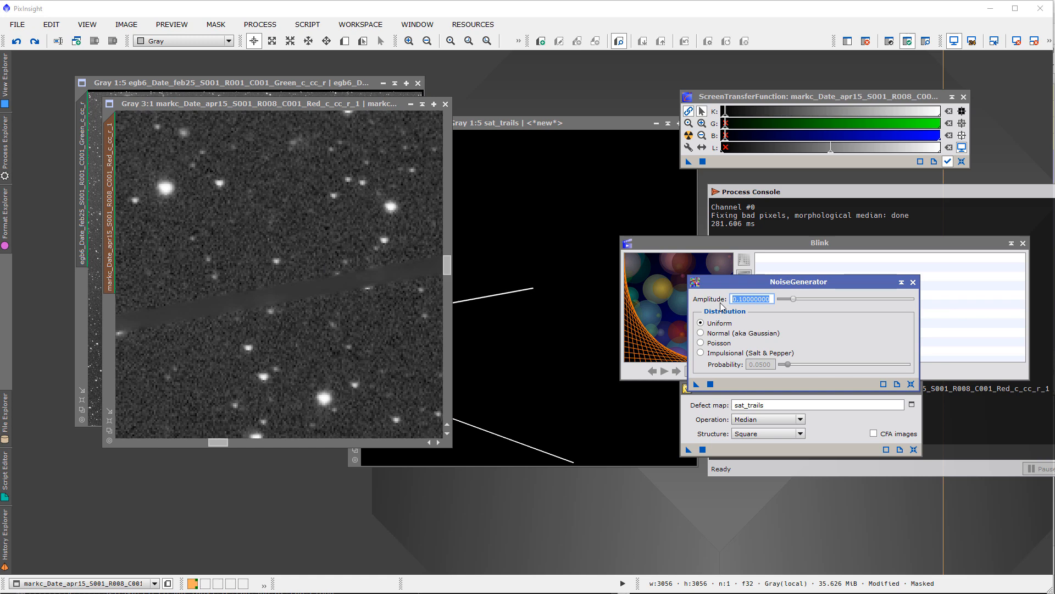
pyautogui.write('.001')
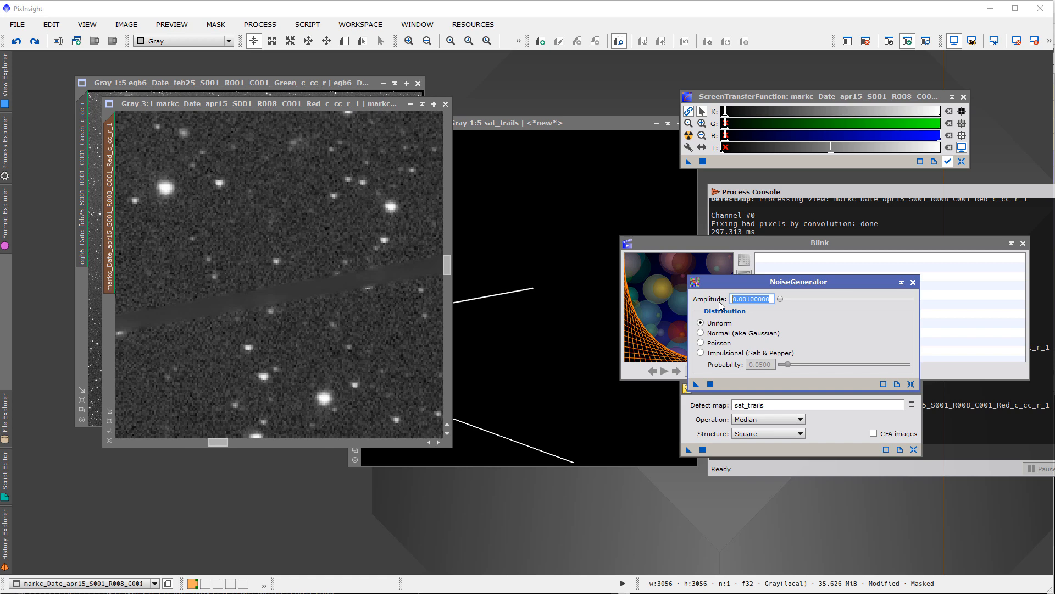
pyautogui.write('.0005')
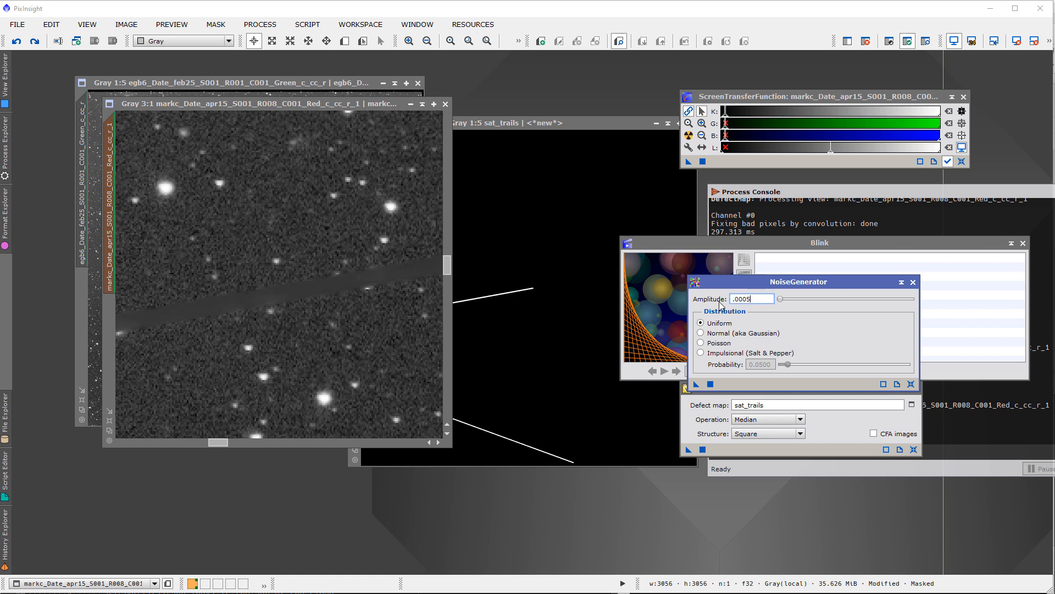
pyautogui.moveTo(697, 386)
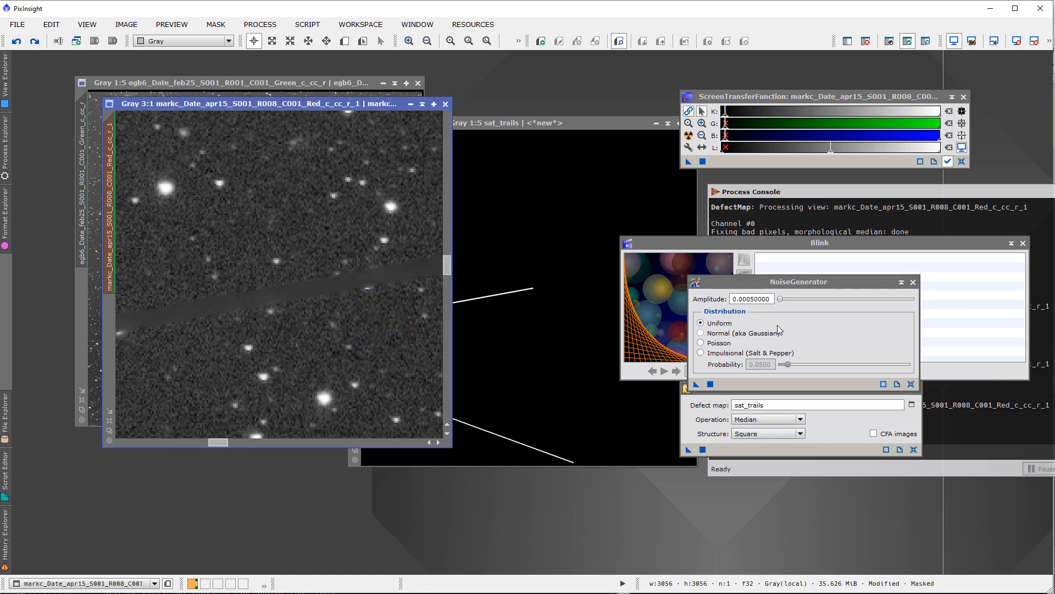
# Settle on uniform amplitude 0.0009 and add the noise to the red frame's trail band
pyautogui.click(751, 299)
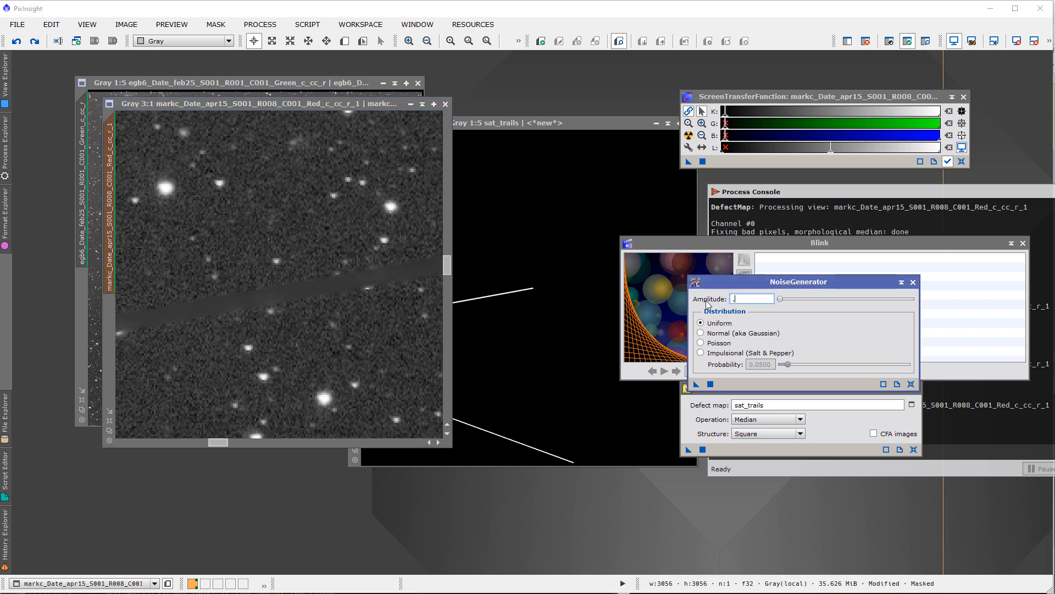
pyautogui.write('.00')
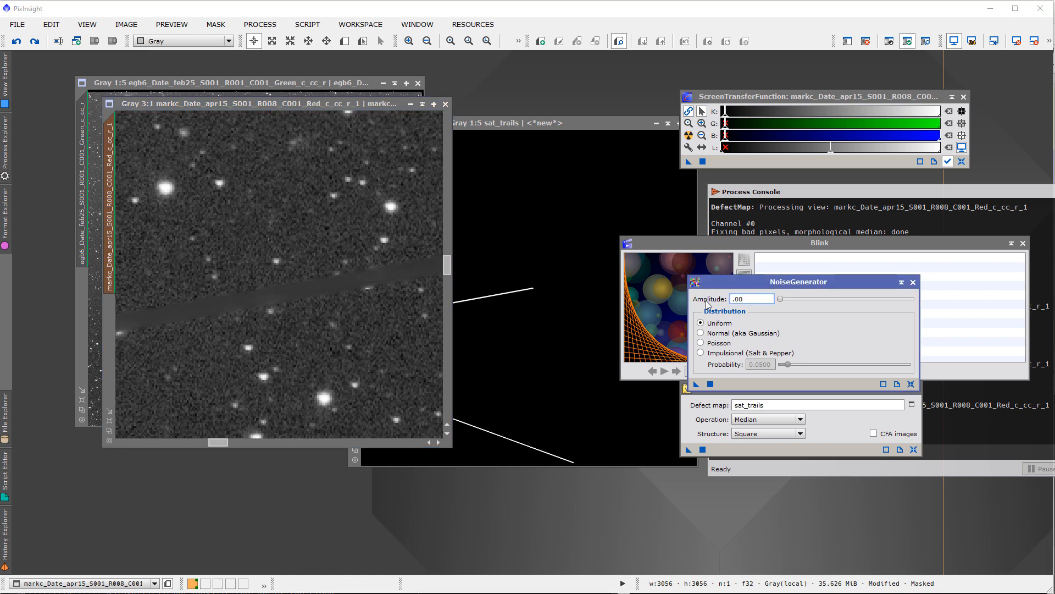
pyautogui.write('00090000')
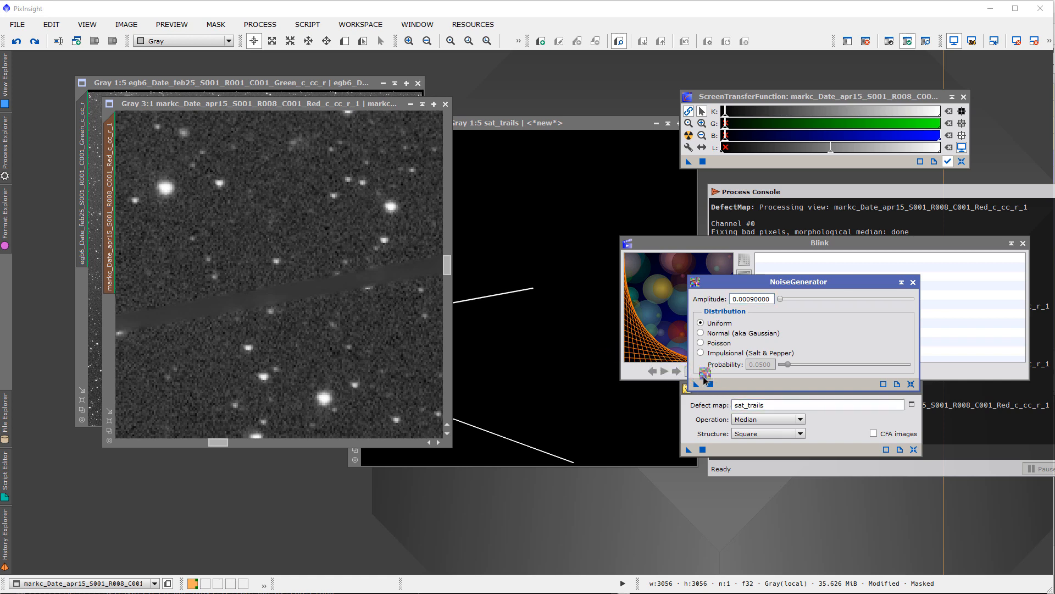
pyautogui.click(700, 332)
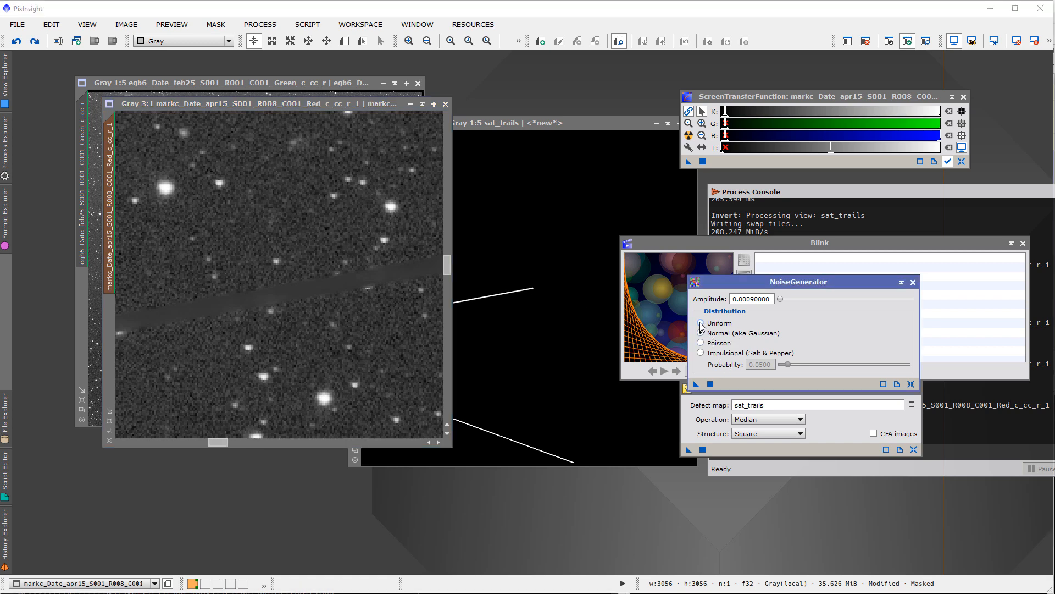
pyautogui.click(700, 324)
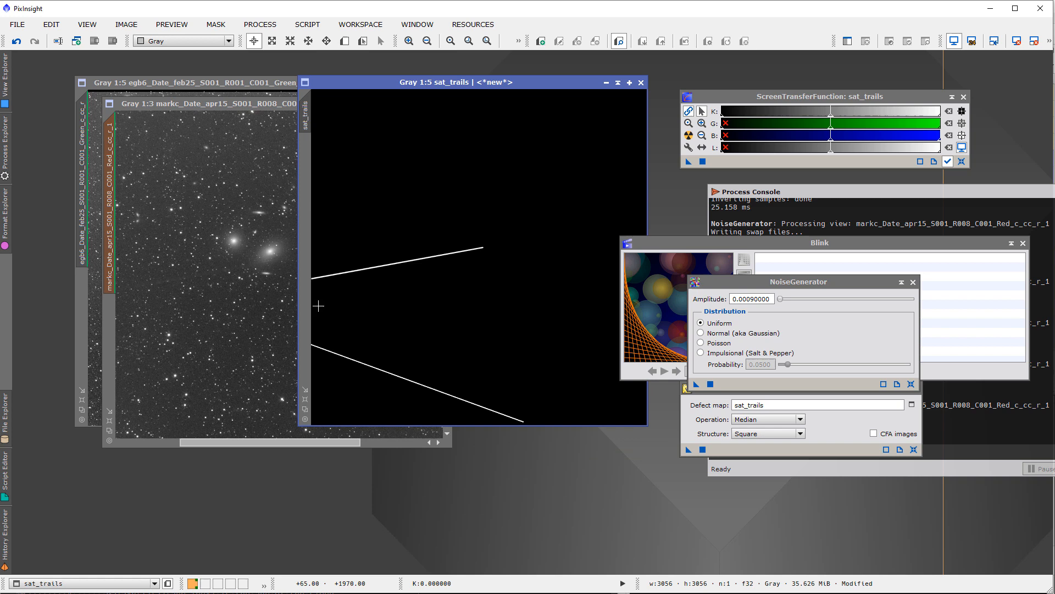
pyautogui.moveTo(525, 304)
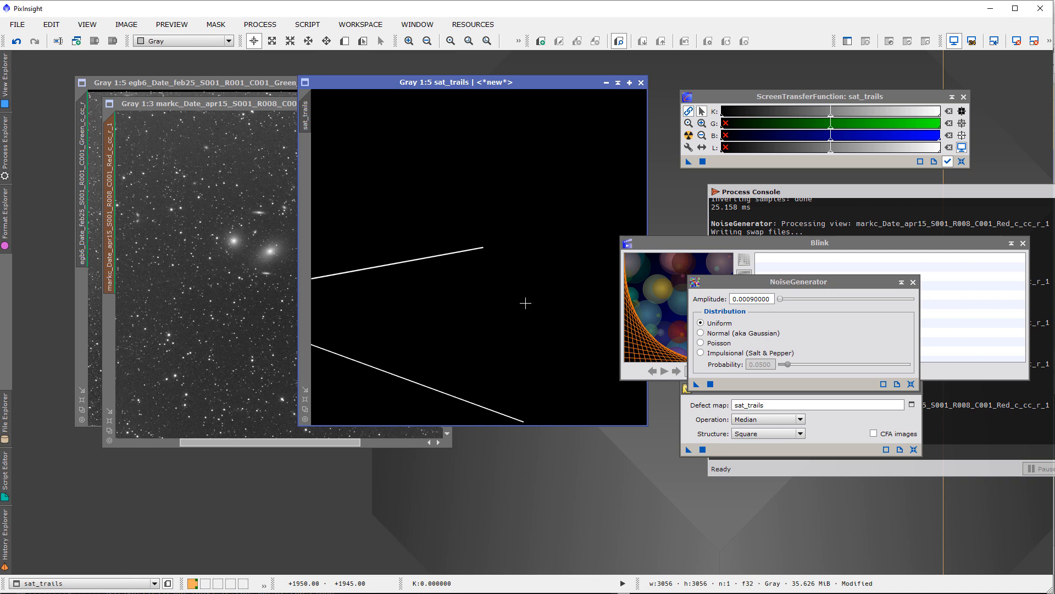
pyautogui.moveTo(550, 311)
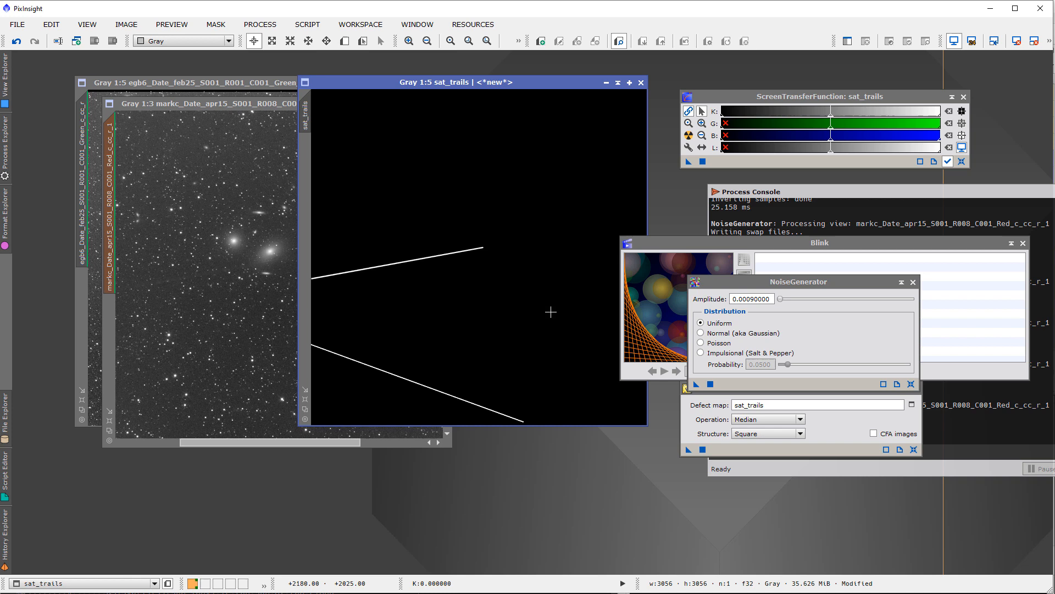